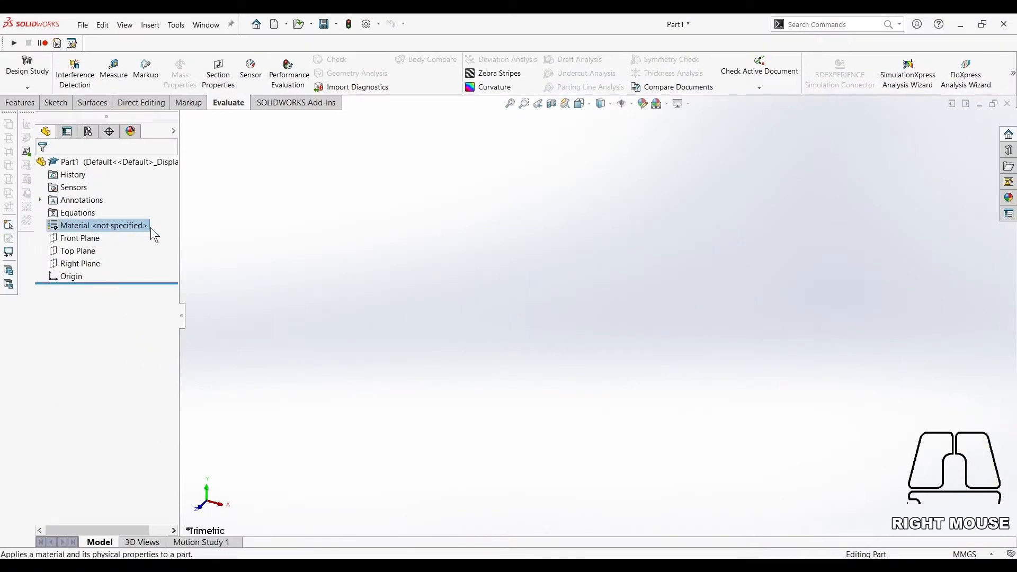
# Search the material library for 'stain' and apply Stainless Steel (ferritic) to the part
pyautogui.doubleClick(98, 225)
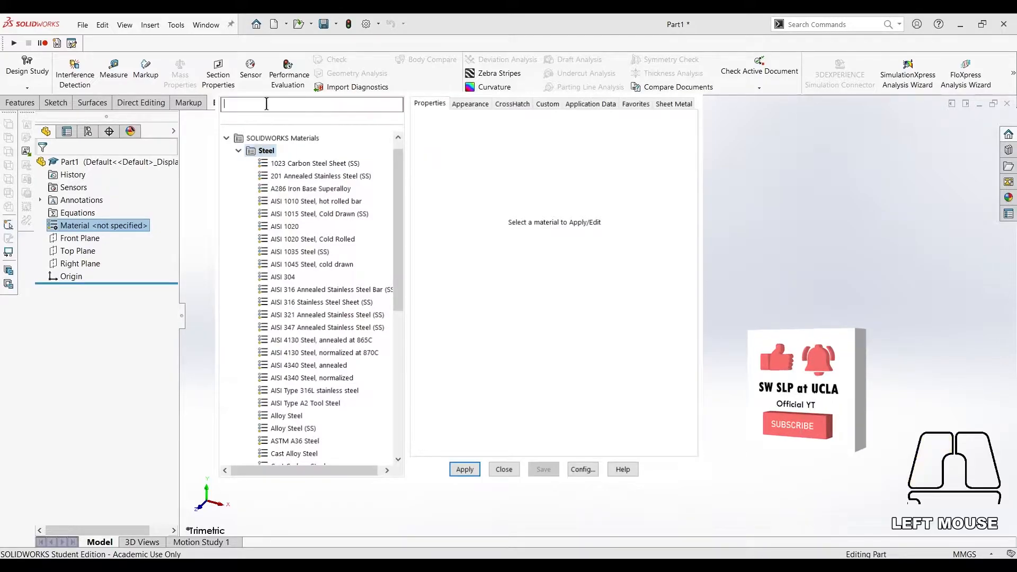
pyautogui.write('stain')
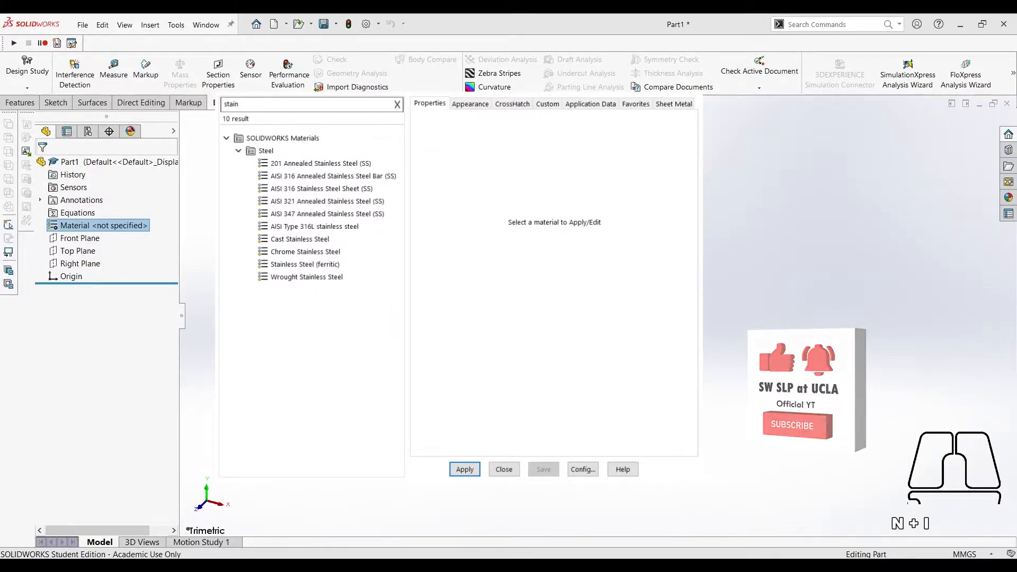
pyautogui.click(305, 265)
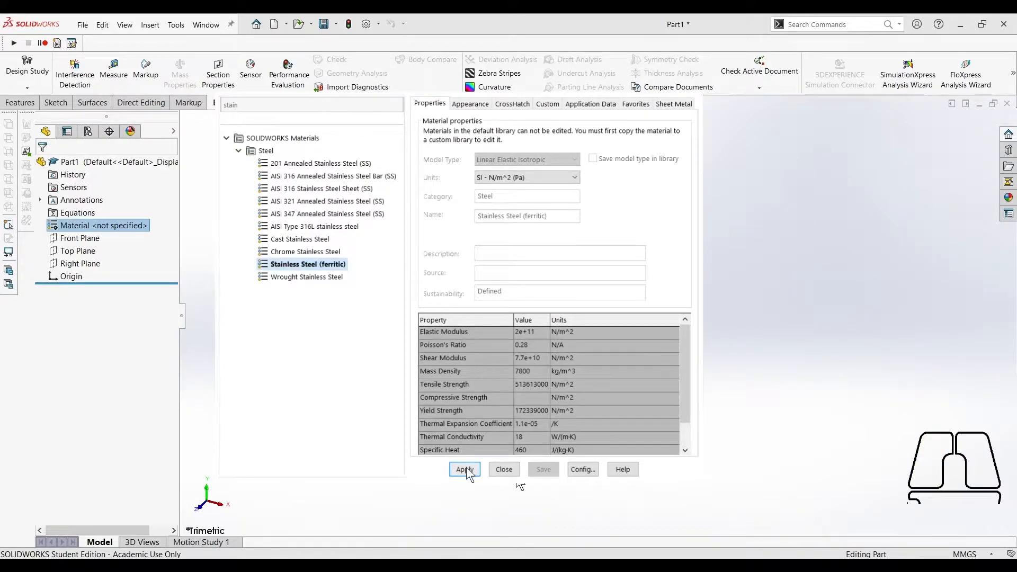
pyautogui.click(464, 469)
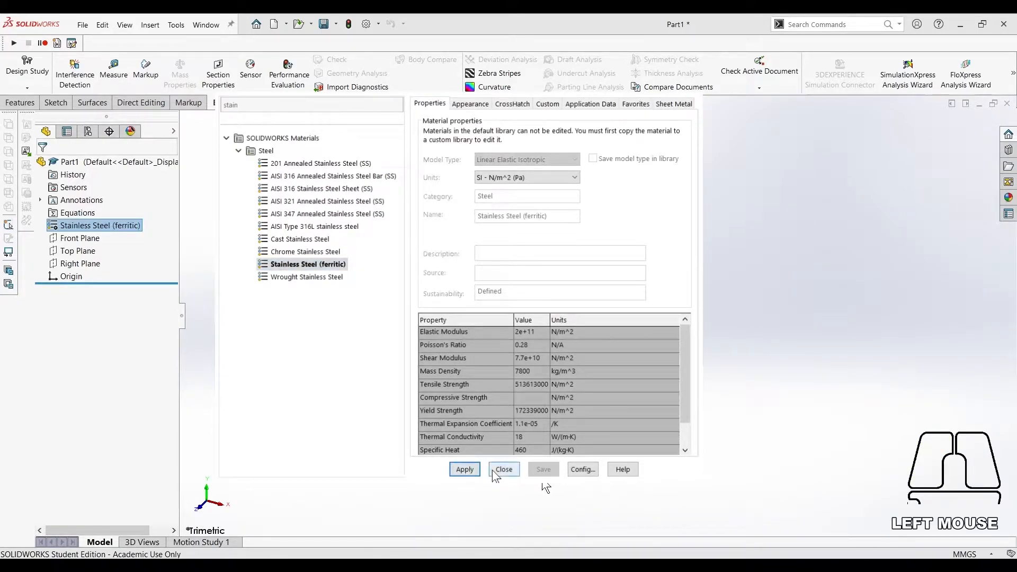
pyautogui.click(504, 469)
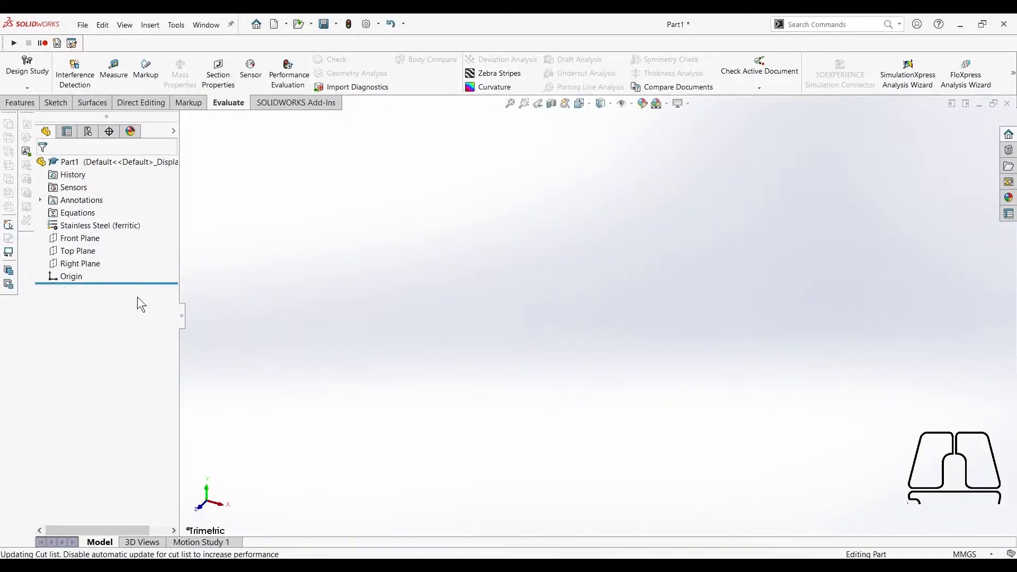
# Sketch a 6-sided polygon centred on the origin on the Top Plane
pyautogui.click(78, 250)
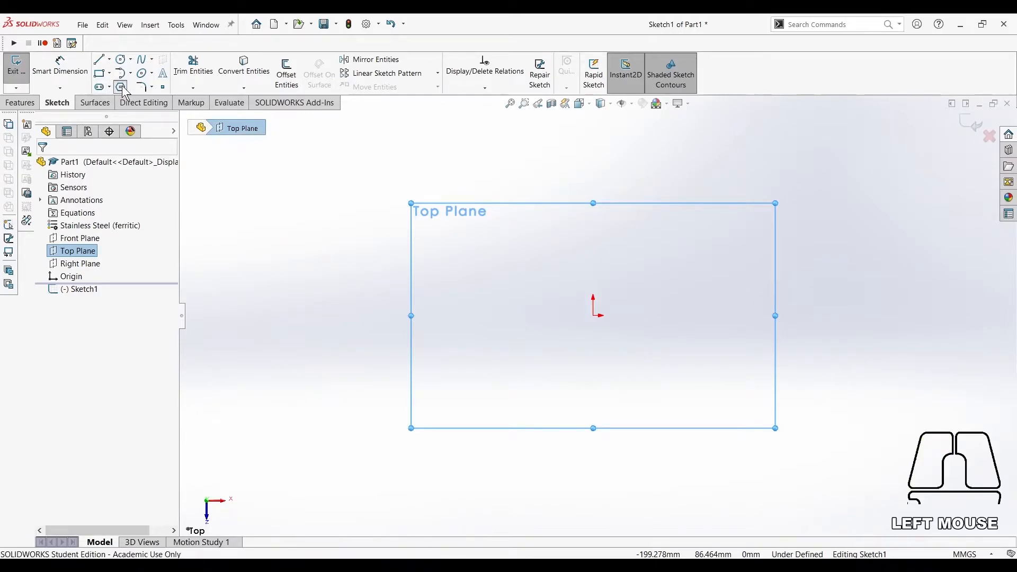
pyautogui.click(121, 87)
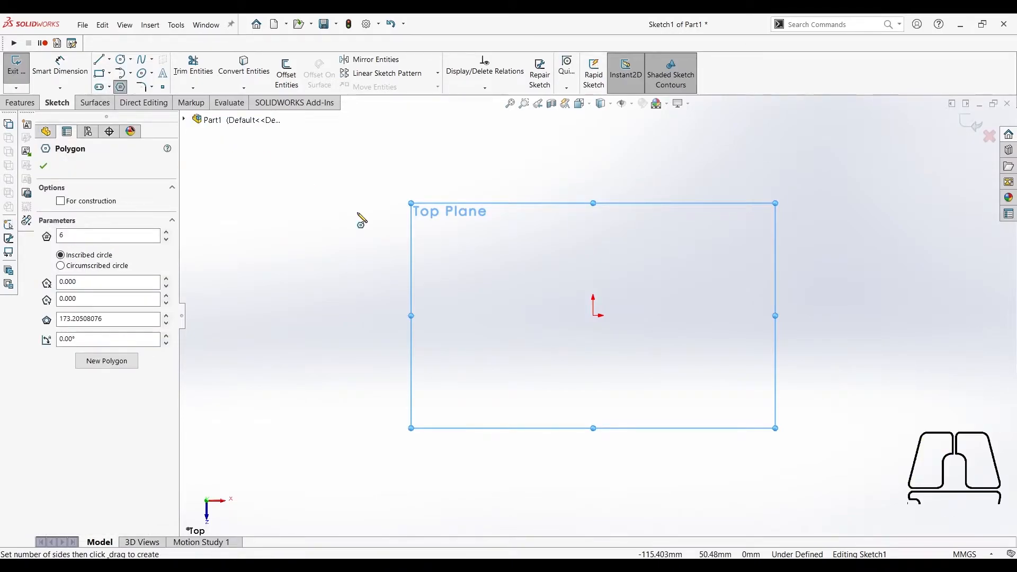
pyautogui.moveTo(318, 243)
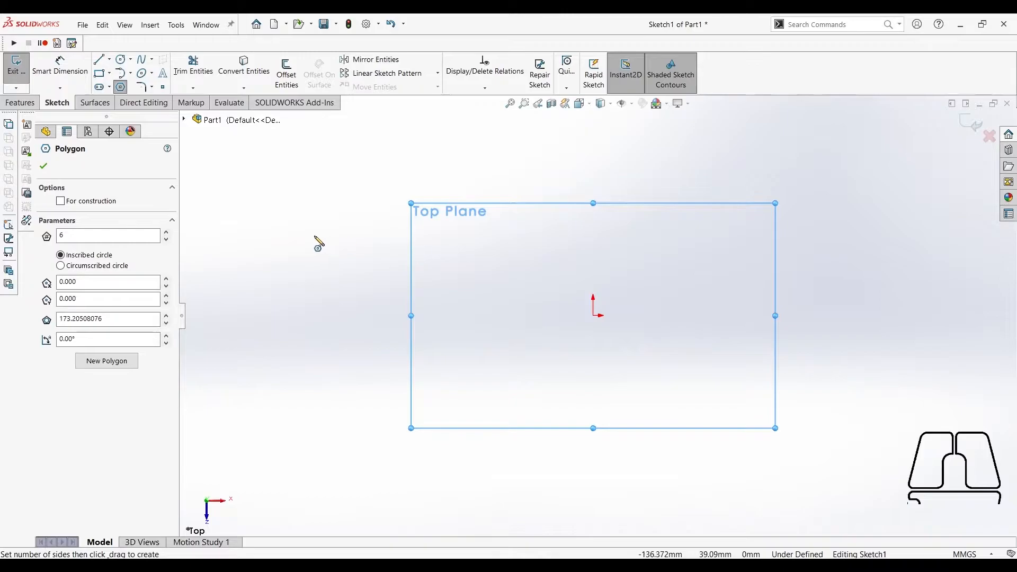
pyautogui.moveTo(580, 316)
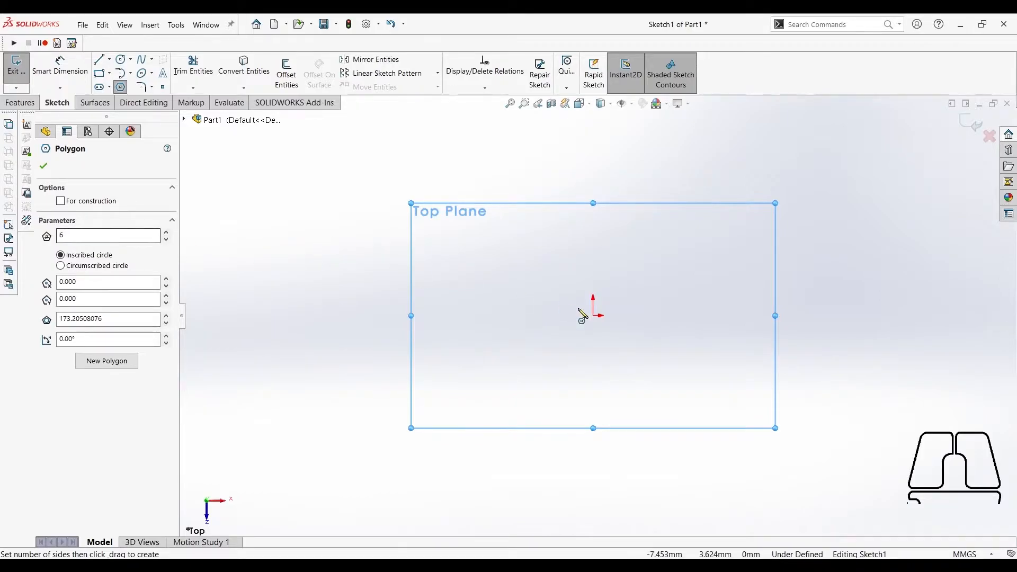
pyautogui.moveTo(592, 309); pyautogui.dragTo(660, 343)
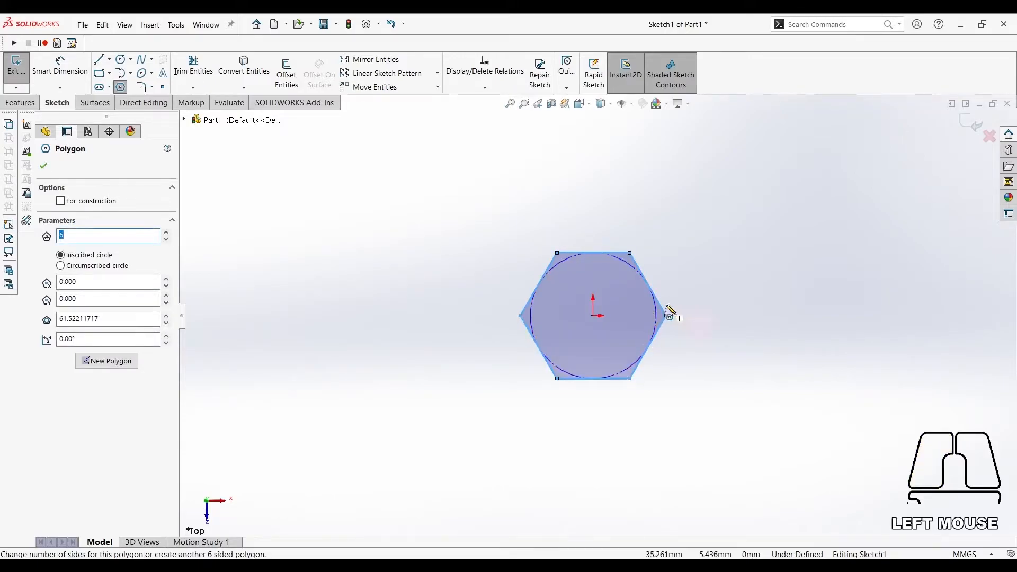
pyautogui.press('Escape')
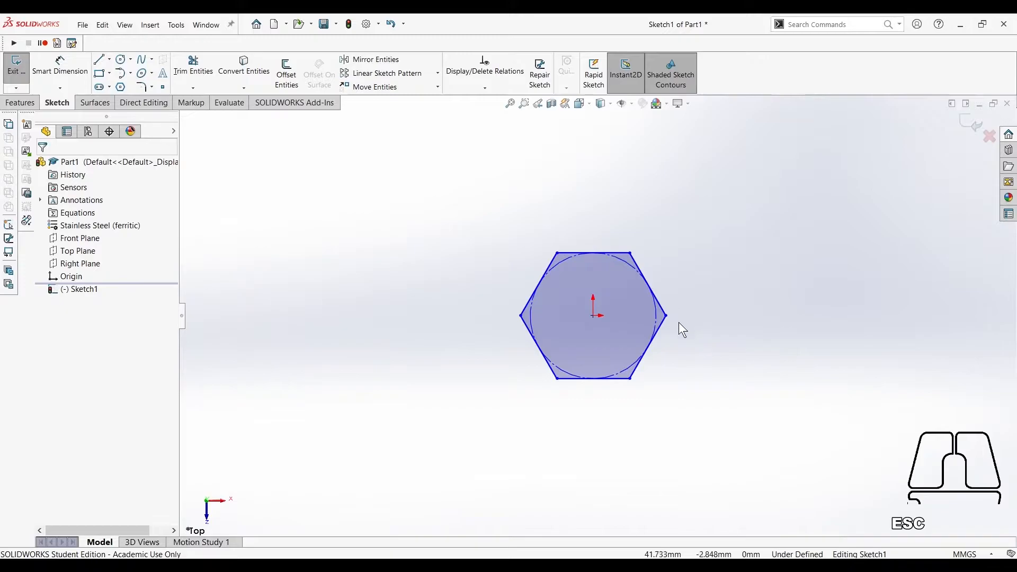
# Dimension the hexagon 6 mm across flats and set its right corner horizontal with the origin
pyautogui.click(60, 66)
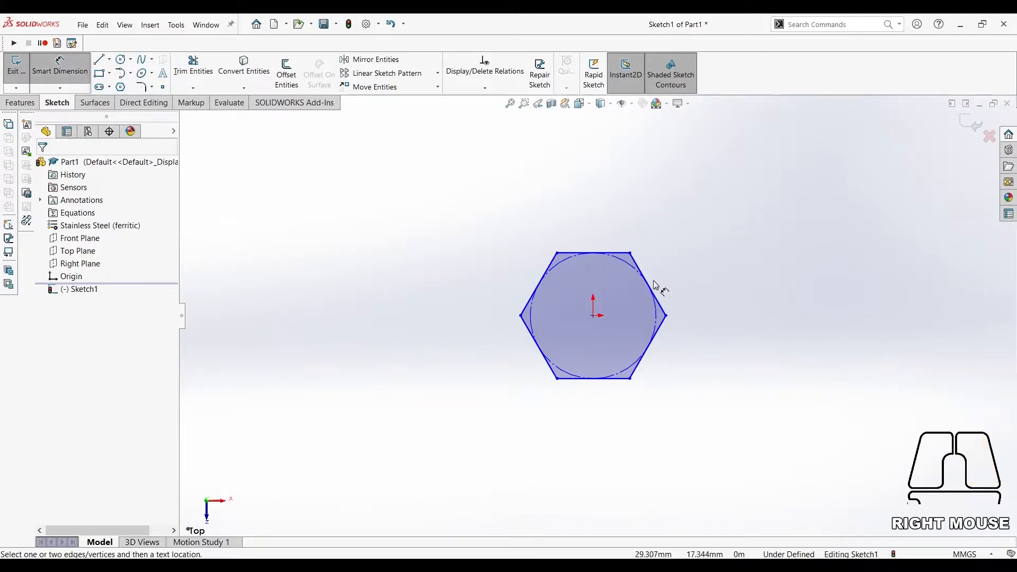
pyautogui.click(602, 382)
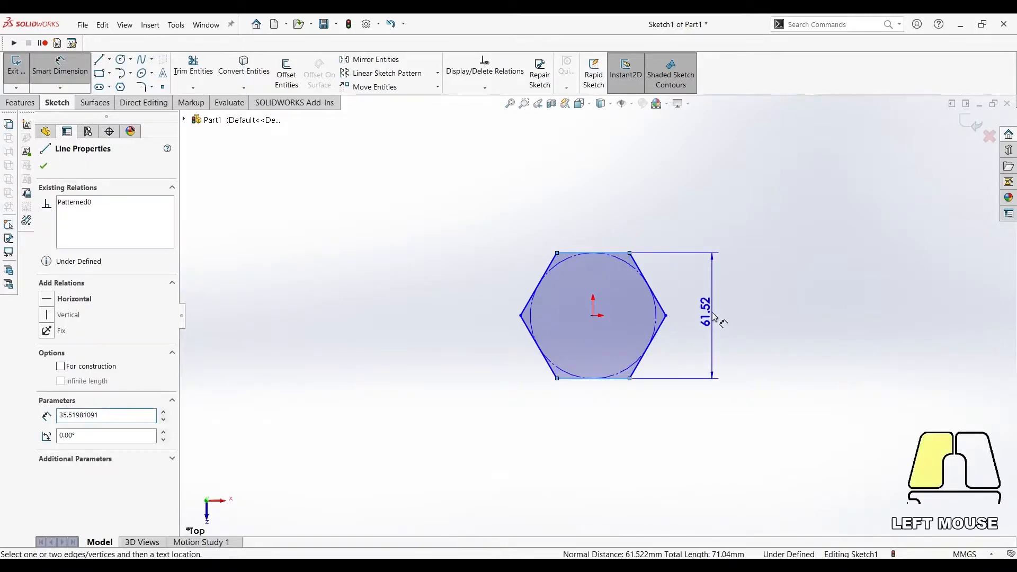
pyautogui.click(713, 320)
pyautogui.write('6')
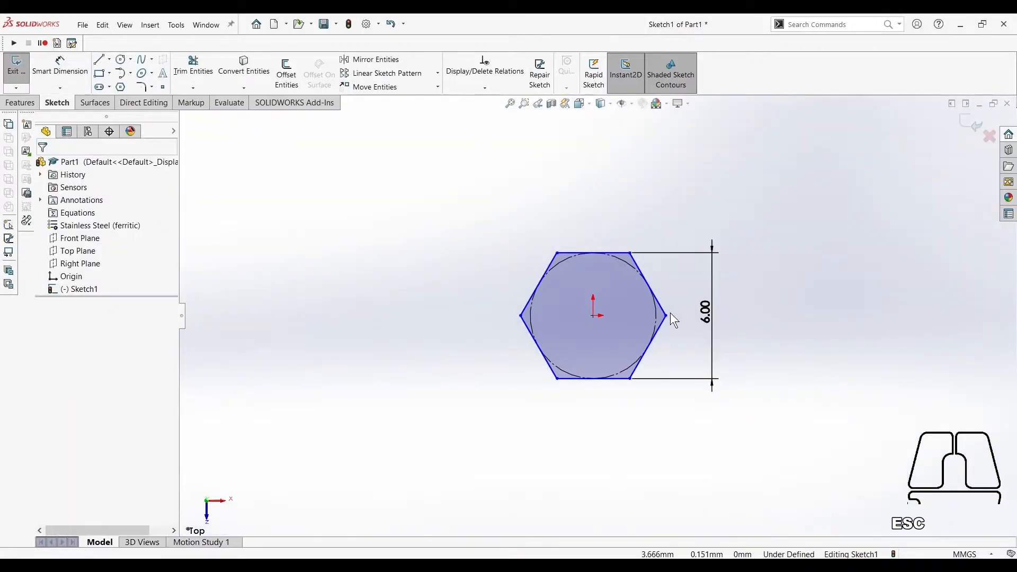
pyautogui.click(663, 316)
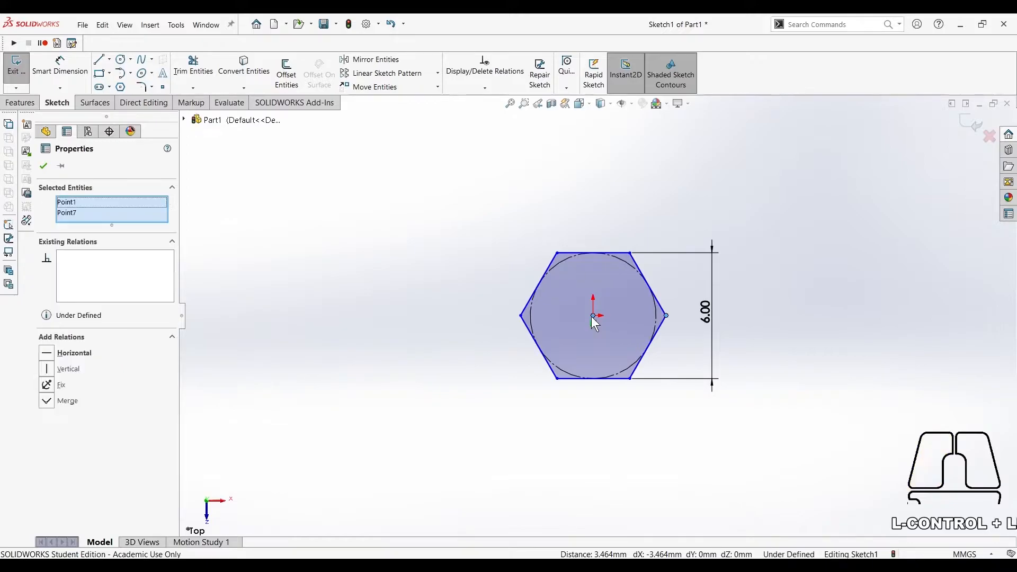
pyautogui.click(74, 353)
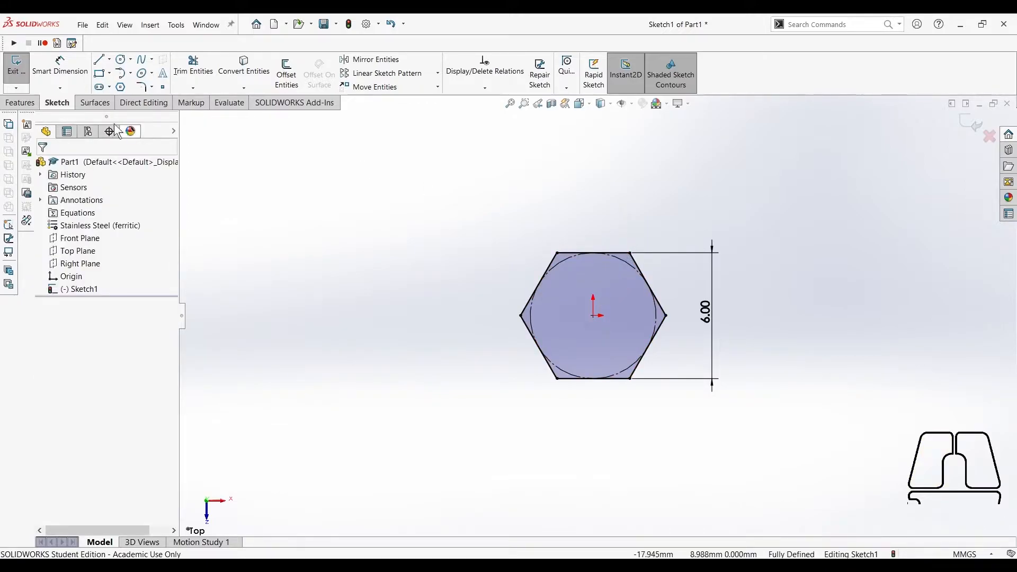
# Extrude the hexagon blind to 17 mm as Boss-Extrude1
pyautogui.click(20, 103)
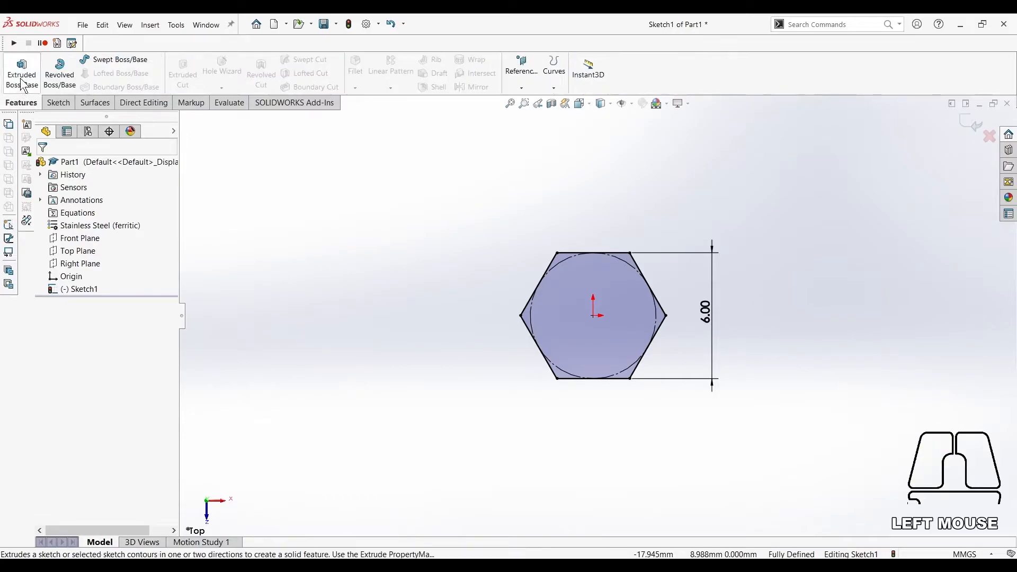
pyautogui.click(22, 66)
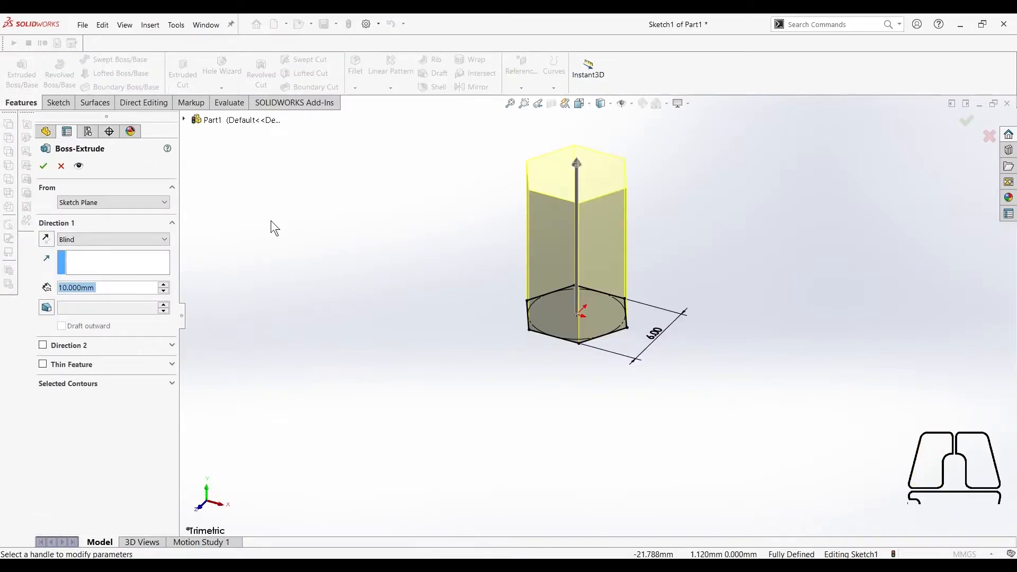
pyautogui.write('1')
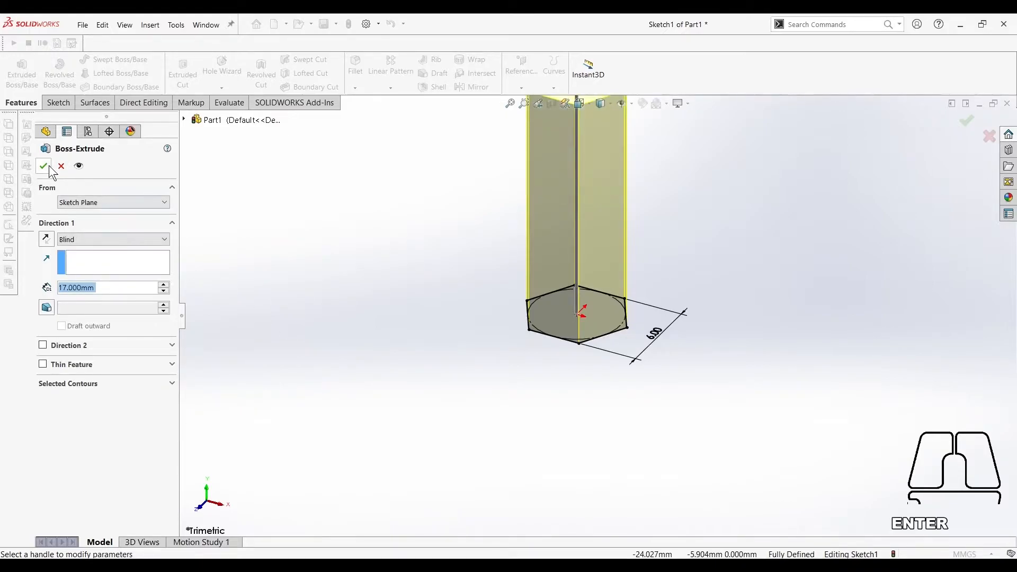
pyautogui.click(43, 165)
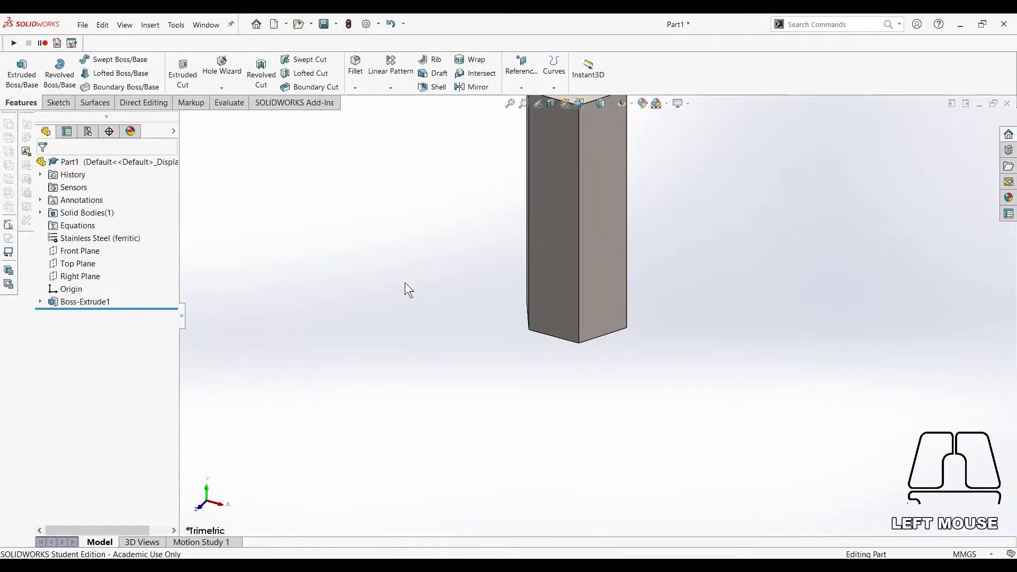
pyautogui.scroll(-3)
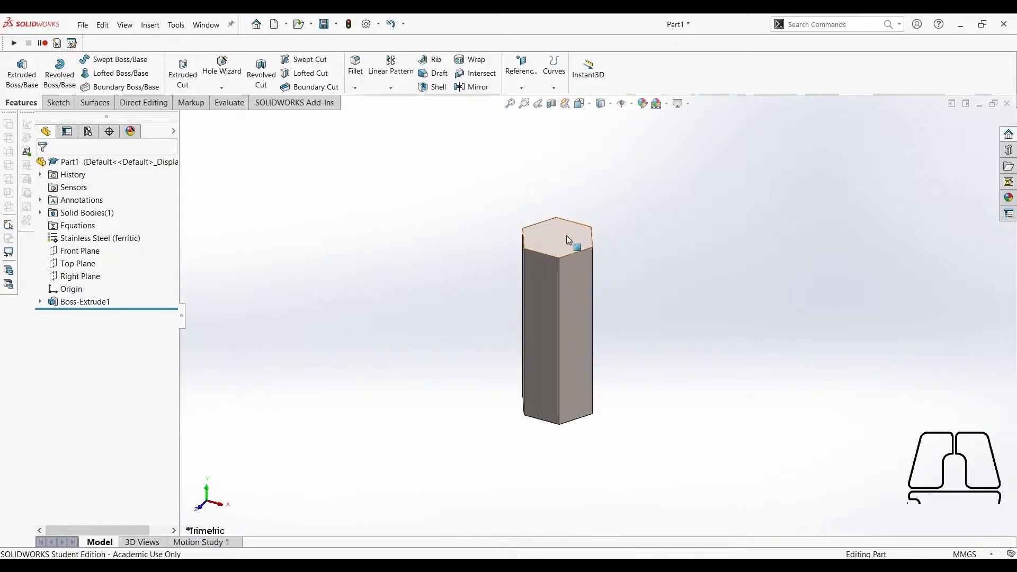
# Sketch a second 6-sided polygon from the origin on the prism's top face
pyautogui.click(558, 235)
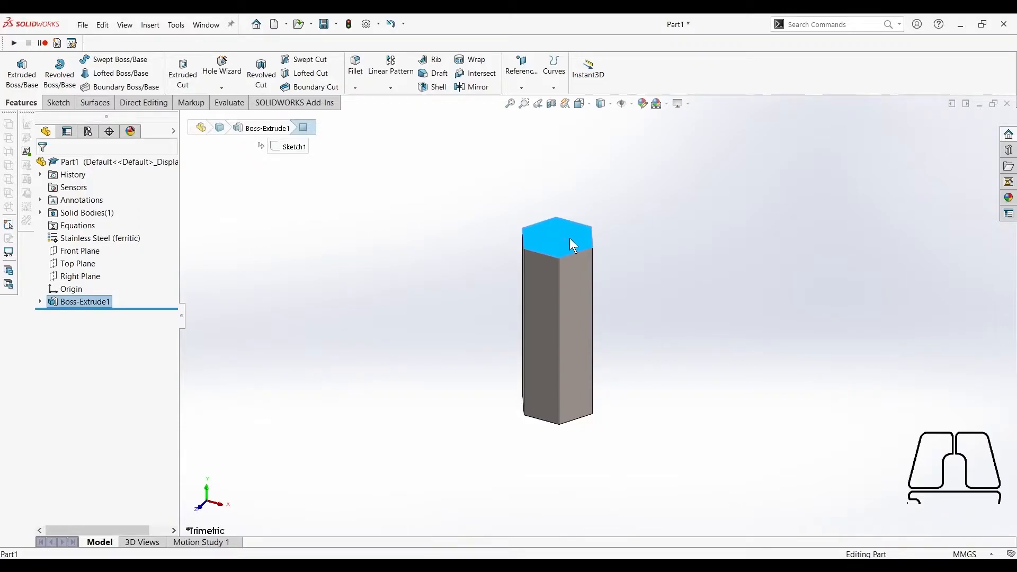
pyautogui.click(569, 243)
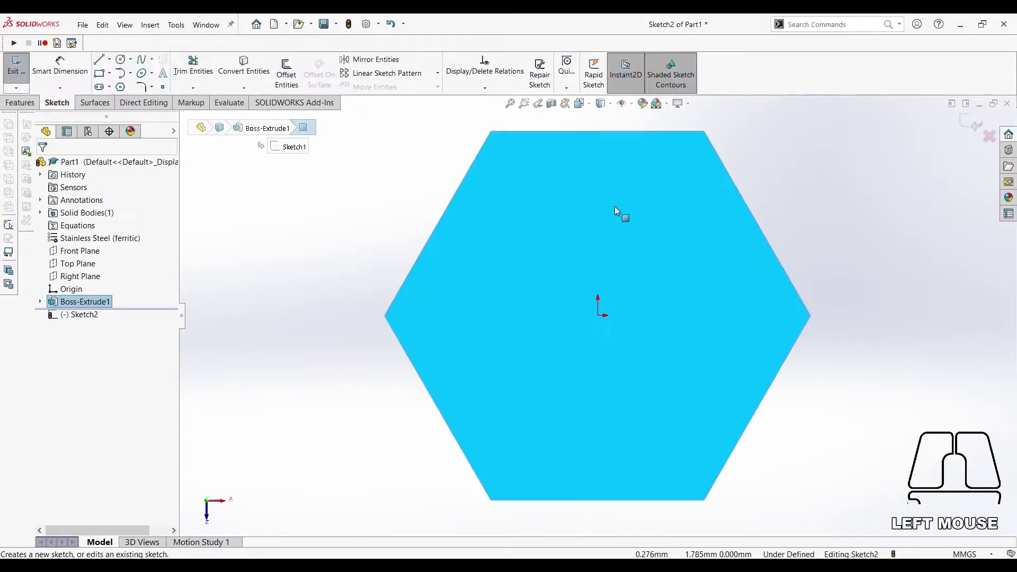
pyautogui.moveTo(423, 218)
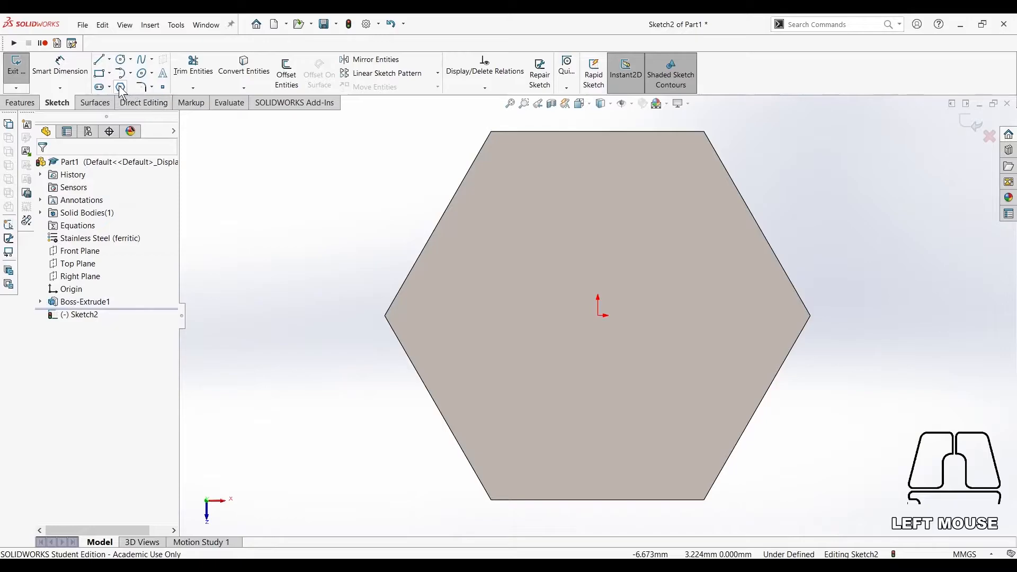
pyautogui.click(121, 87)
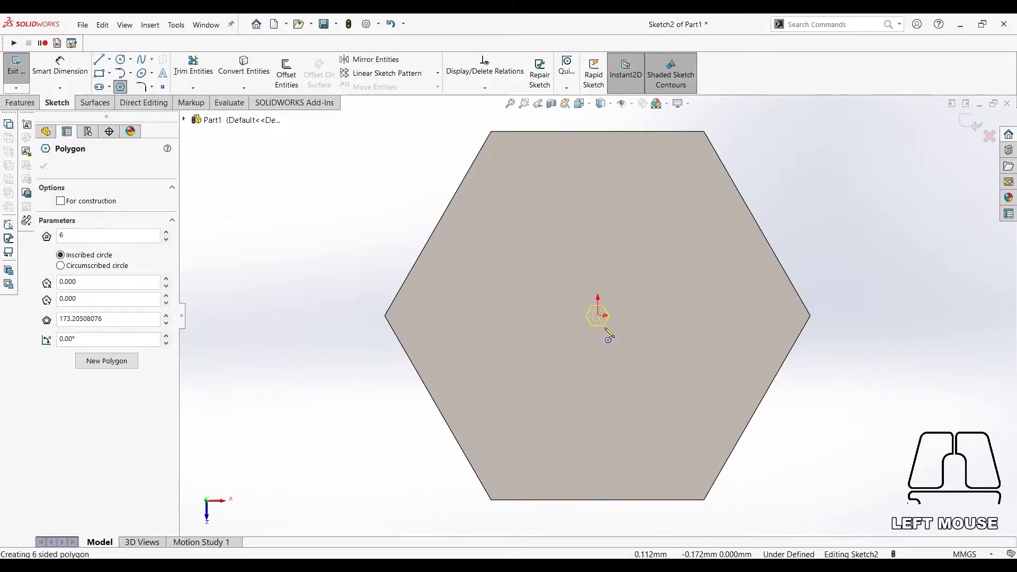
pyautogui.moveTo(597, 316); pyautogui.dragTo(732, 318)
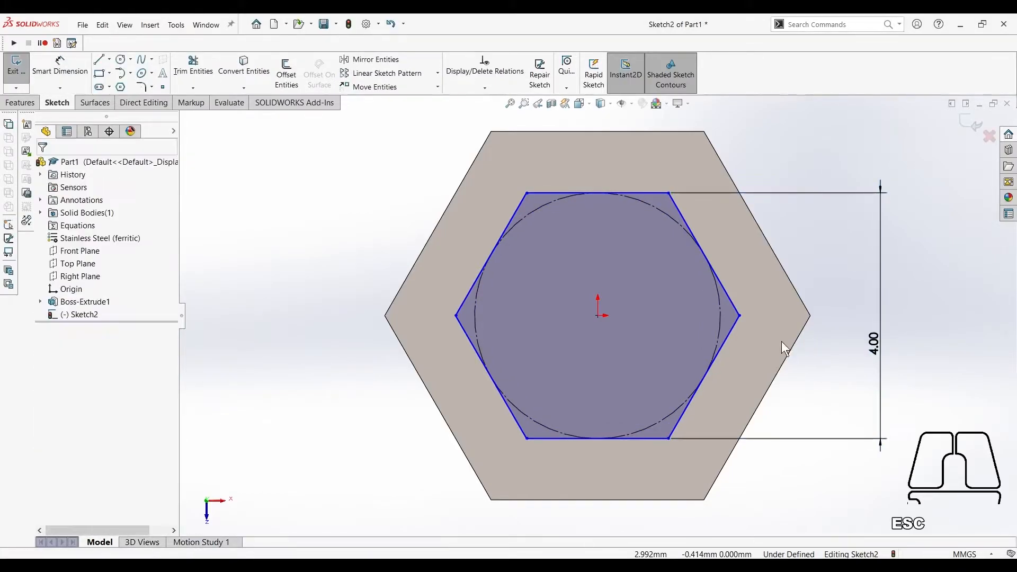
# Add a Horizontal relation between an inner-hexagon corner and the origin
pyautogui.click(740, 315)
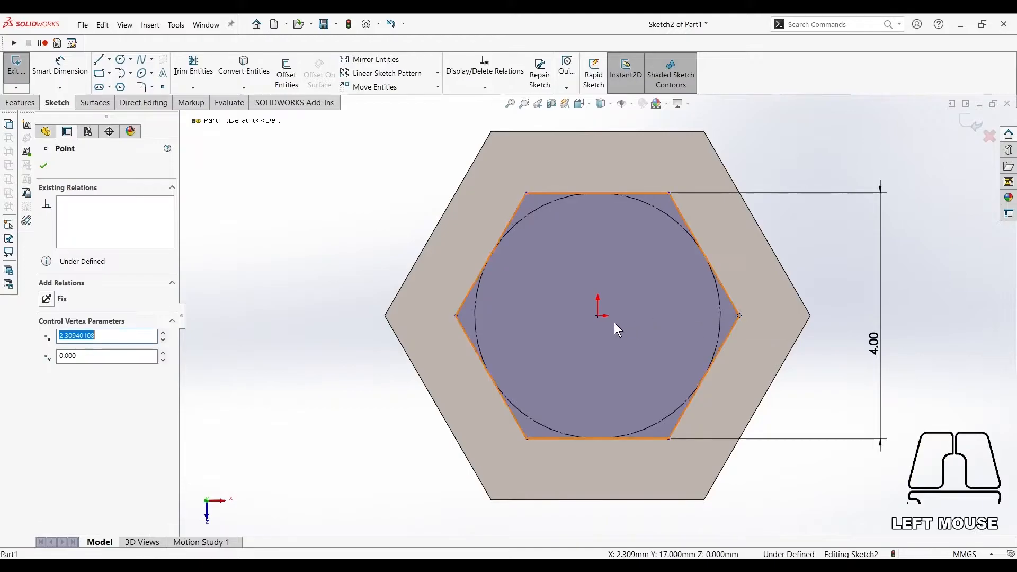
pyautogui.click(596, 320)
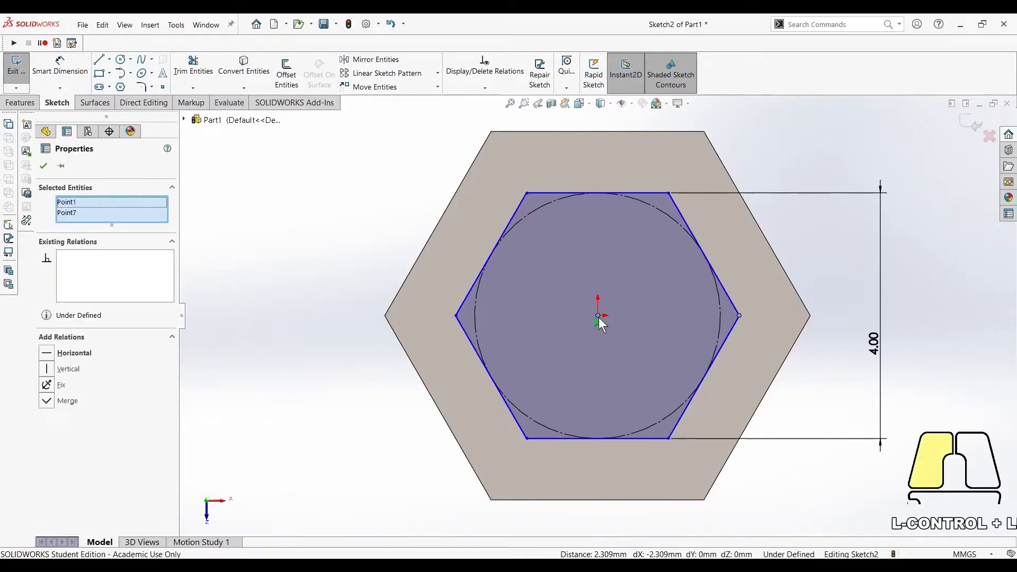
pyautogui.click(74, 353)
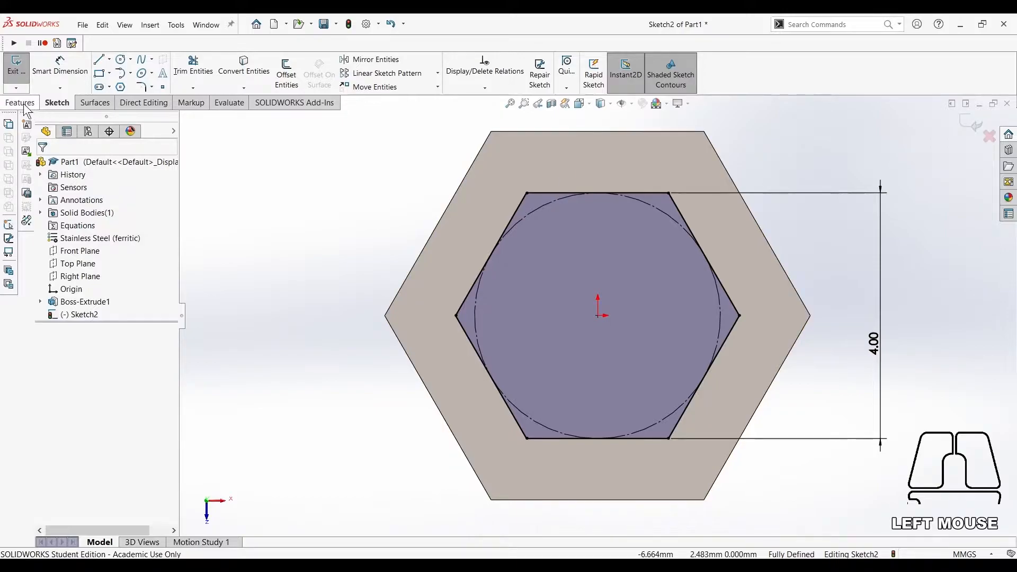
pyautogui.click(20, 103)
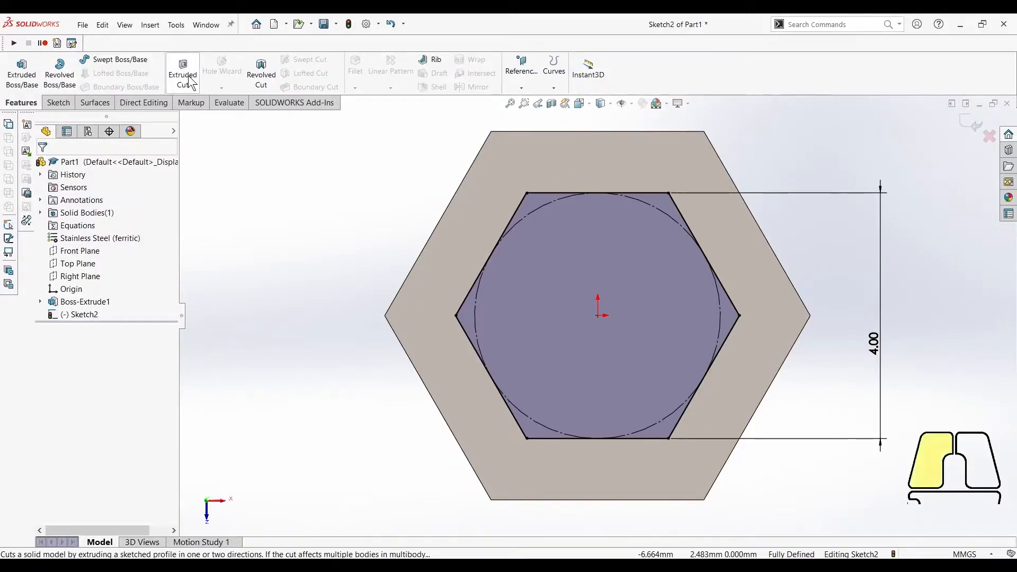
# Cut-extrude 5 mm with Flip side to cut, leaving the narrower hex tip
pyautogui.click(182, 72)
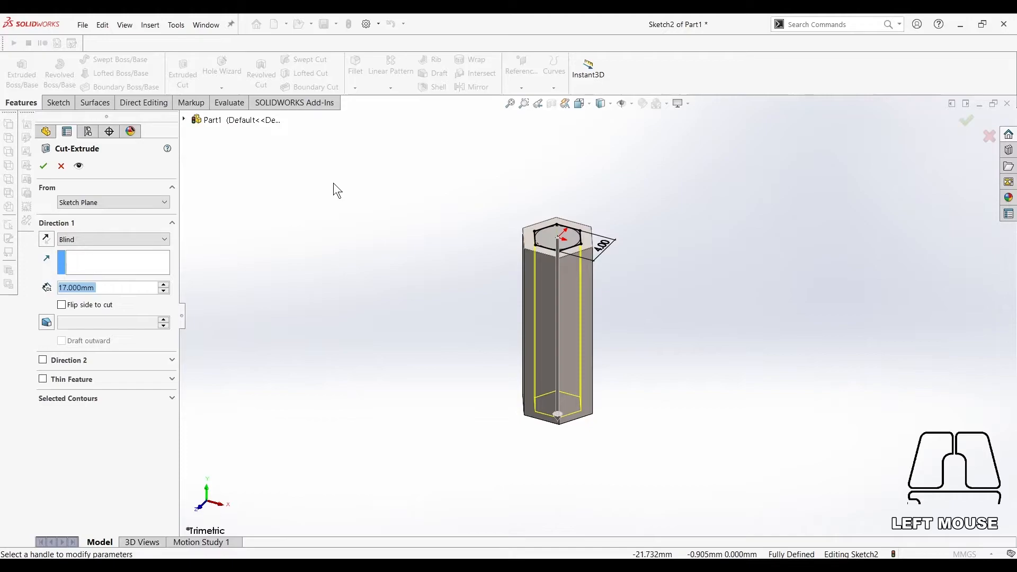
pyautogui.click(62, 305)
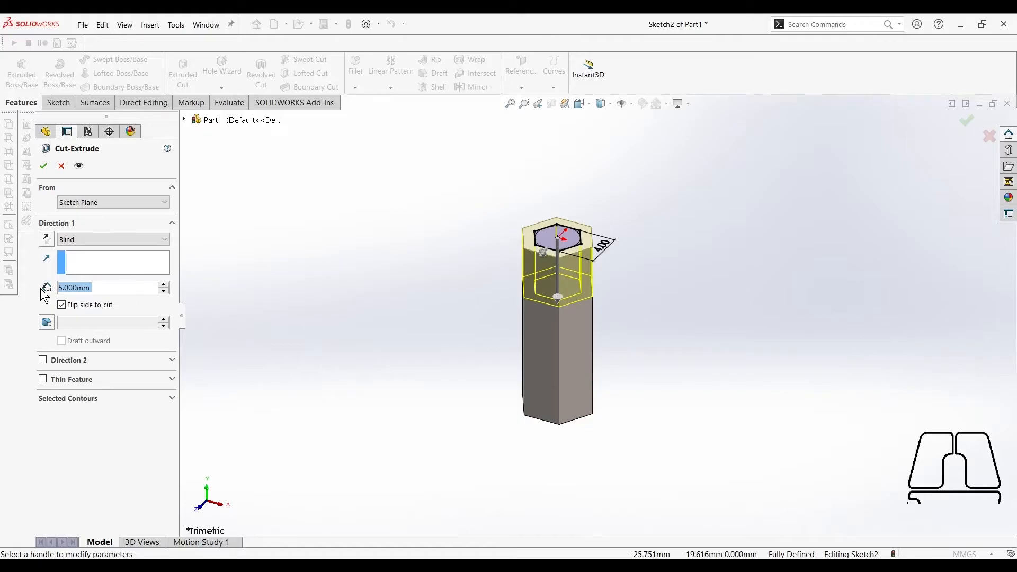
pyautogui.click(44, 165)
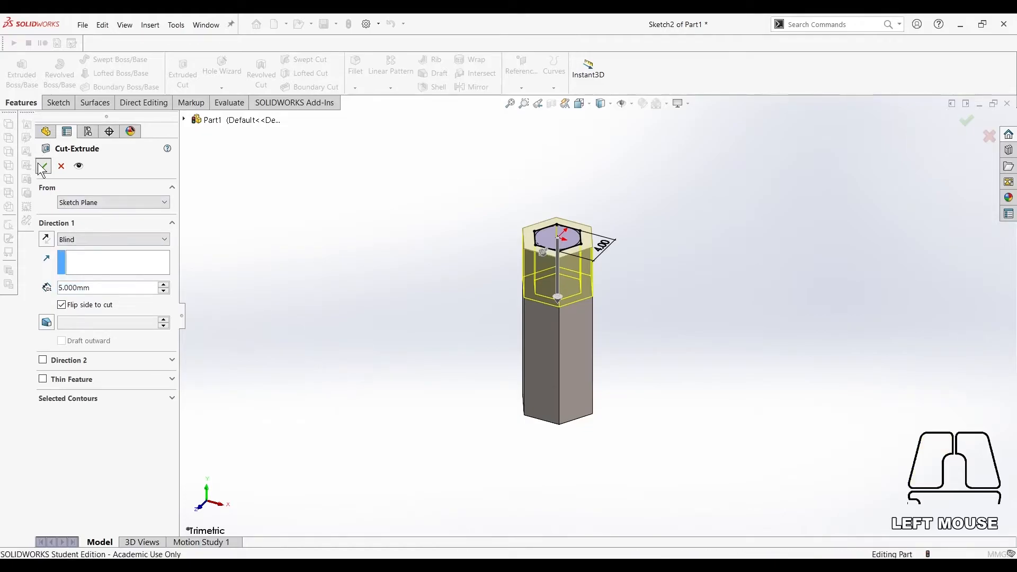
pyautogui.click(43, 167)
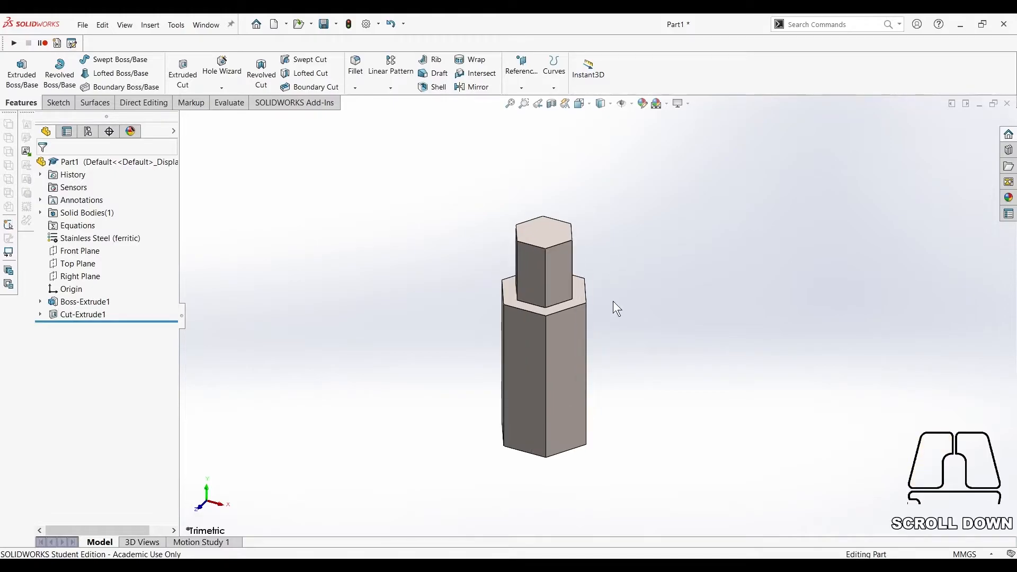
pyautogui.scroll(3)
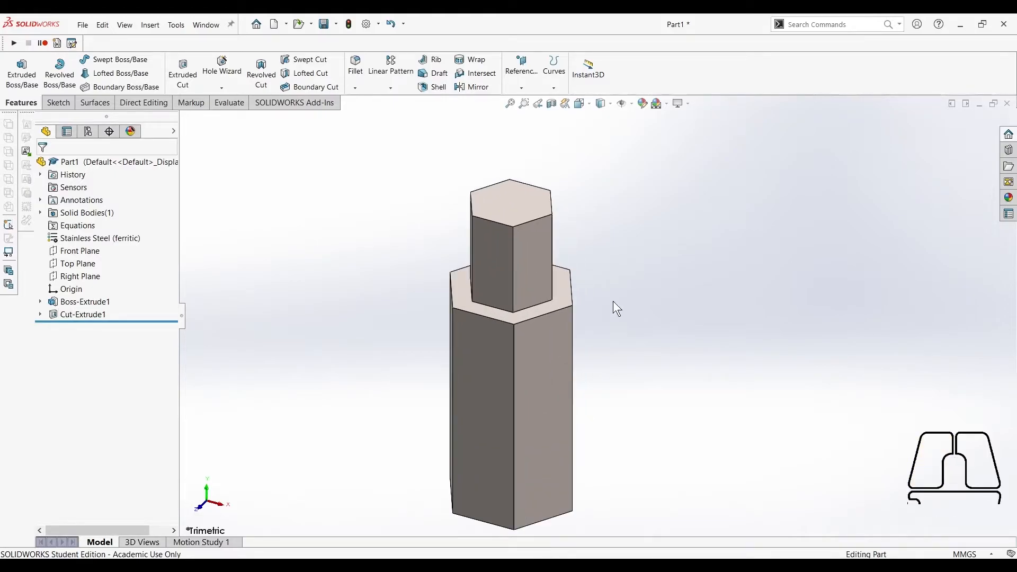
pyautogui.moveTo(356, 63)
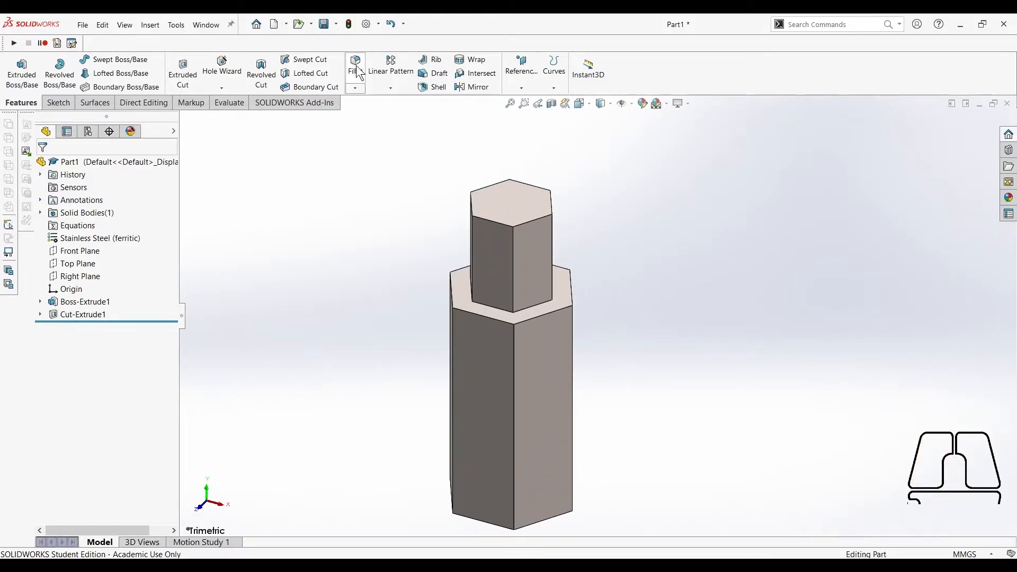
# Fillet the step edges at the base of the hex tip with 1 mm radius
pyautogui.click(354, 58)
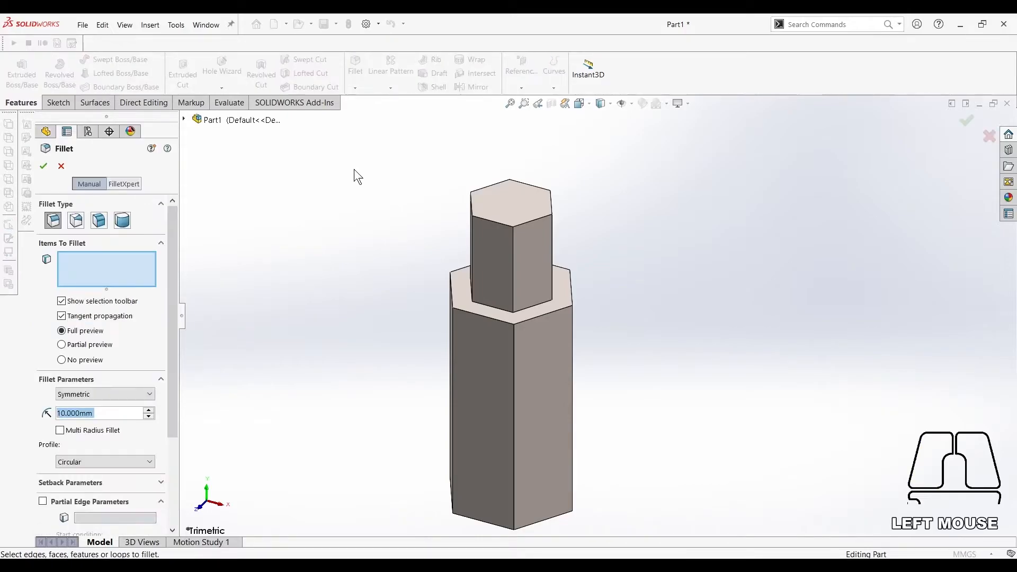
pyautogui.write('1')
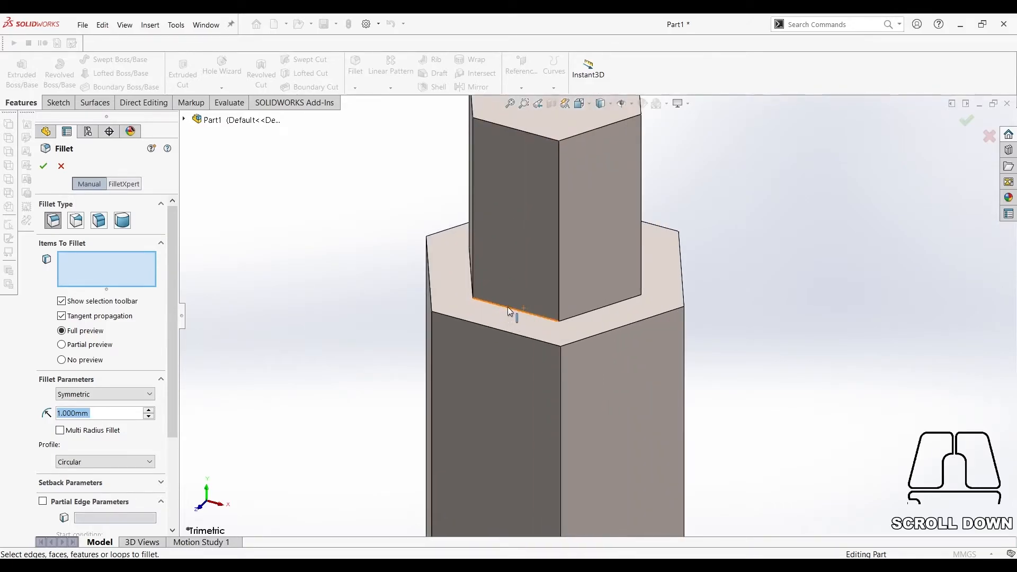
pyautogui.click(508, 313)
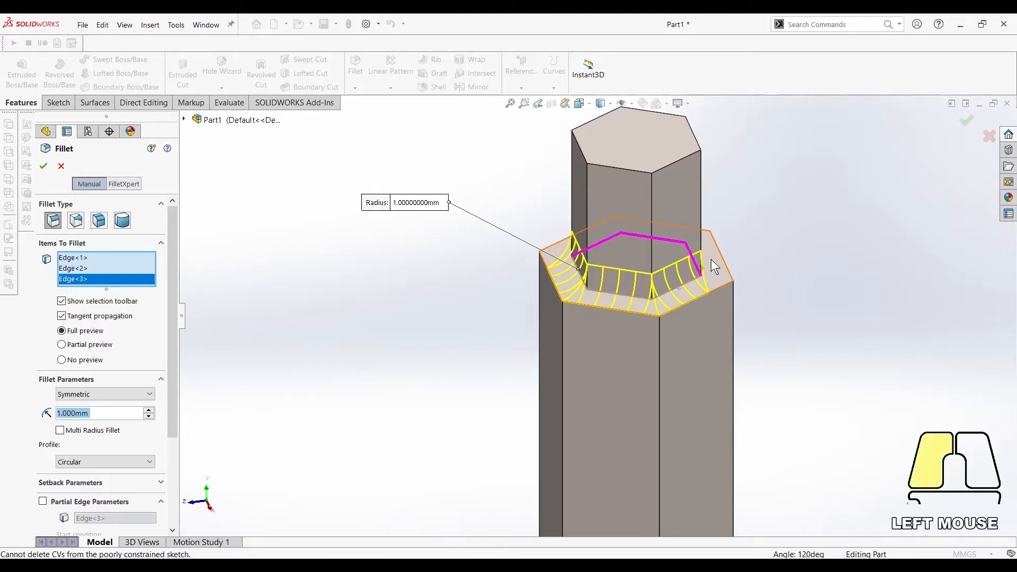
pyautogui.click(43, 165)
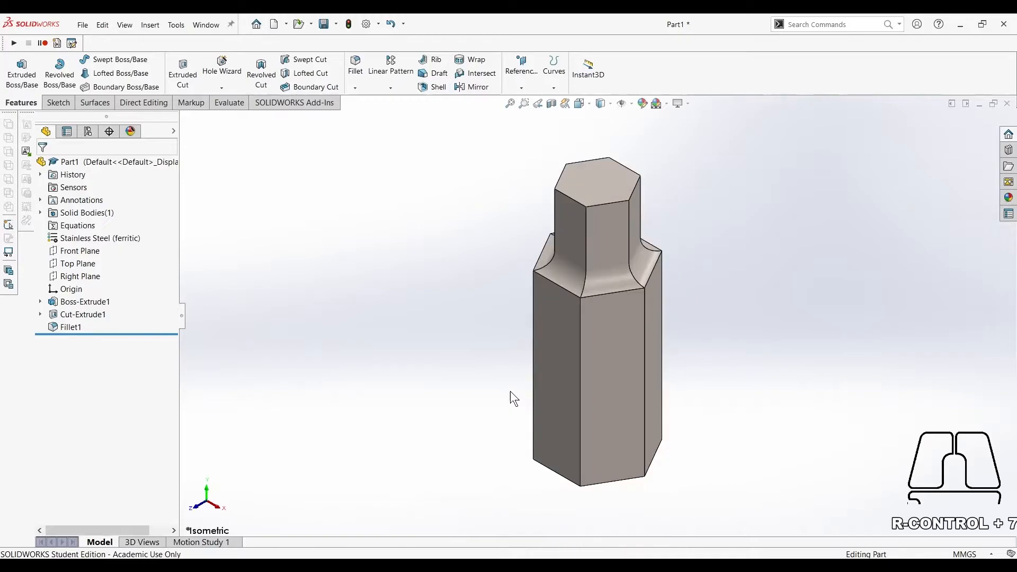
pyautogui.moveTo(193, 372)
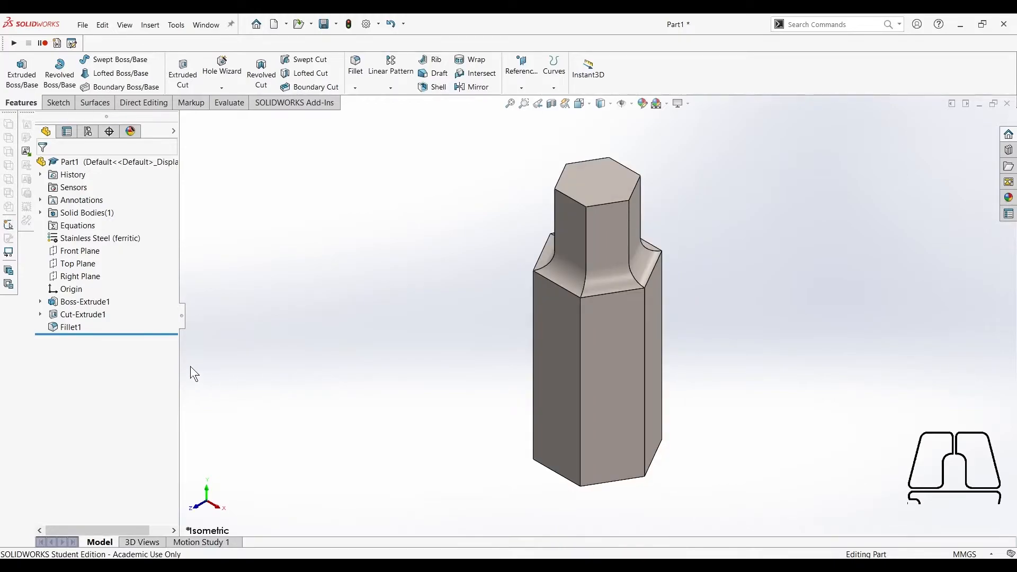
pyautogui.moveTo(311, 366)
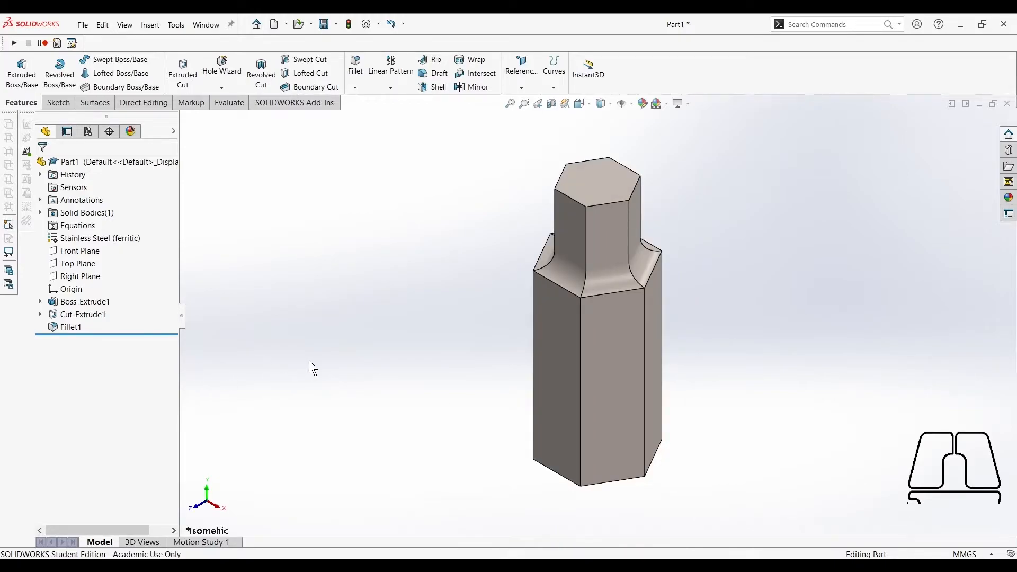
pyautogui.moveTo(365, 352)
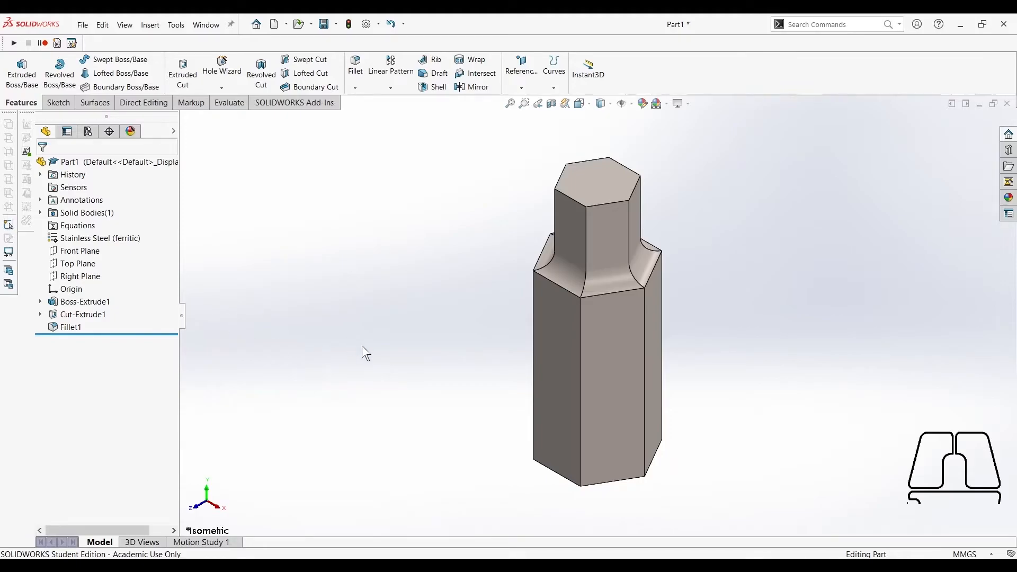
pyautogui.moveTo(354, 350)
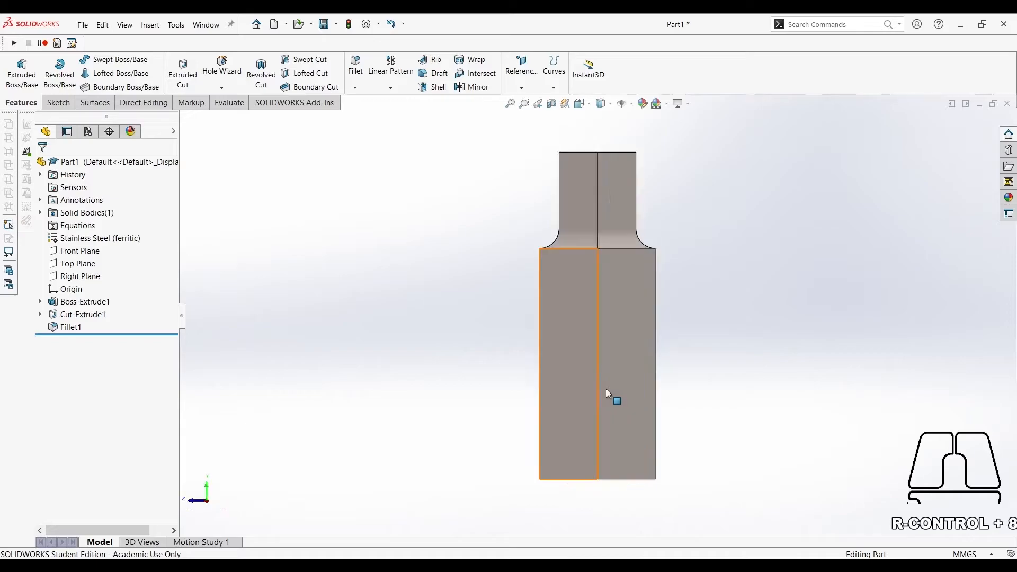
# Orient the model so a flat side of the bit faces forward
pyautogui.moveTo(610, 394); pyautogui.dragTo(608, 386)
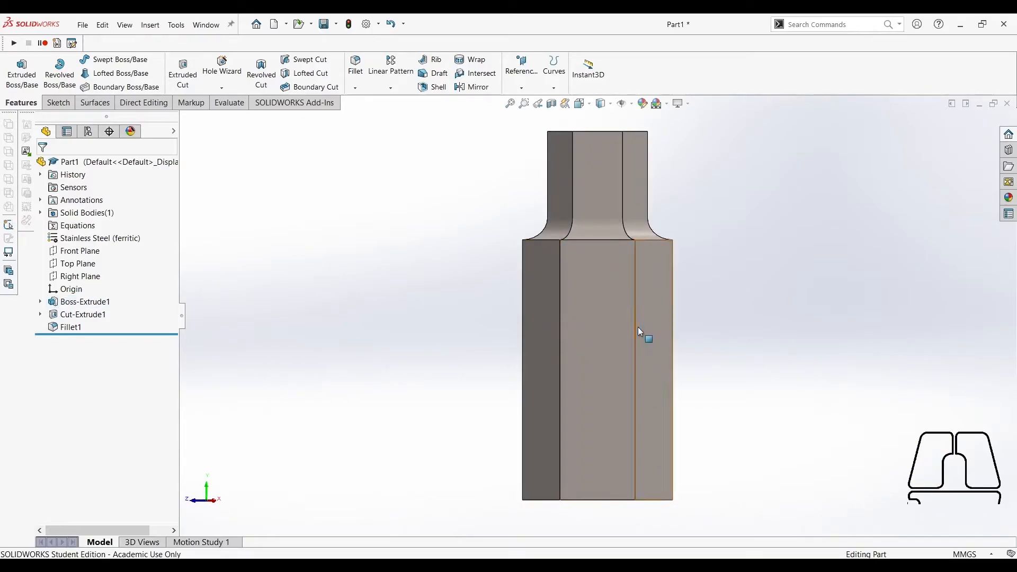
pyautogui.moveTo(639, 330); pyautogui.dragTo(434, 342)
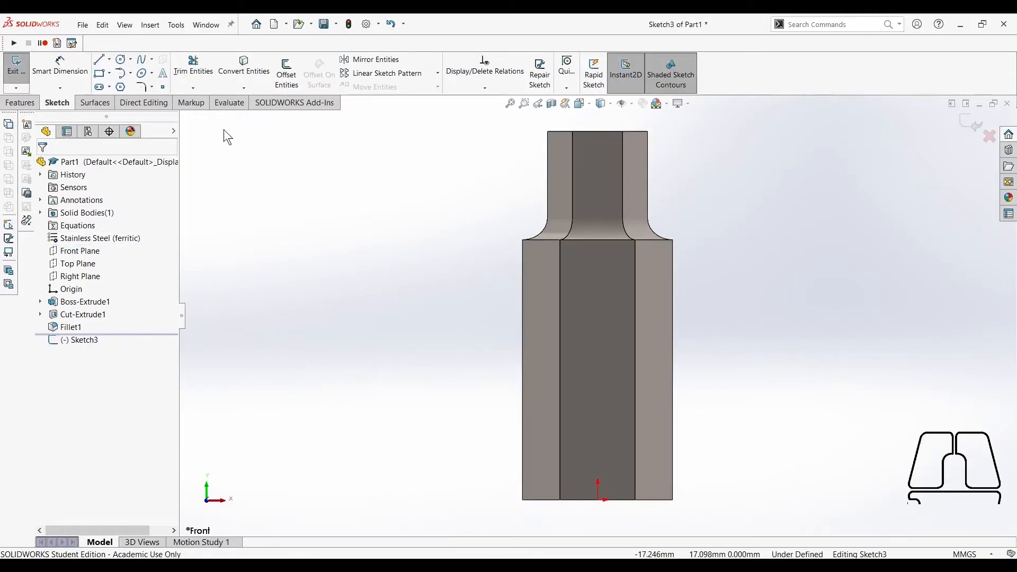
# Smart-dimension the bottom corner chamfer line at 45° and 1.00 mm
pyautogui.click(97, 58)
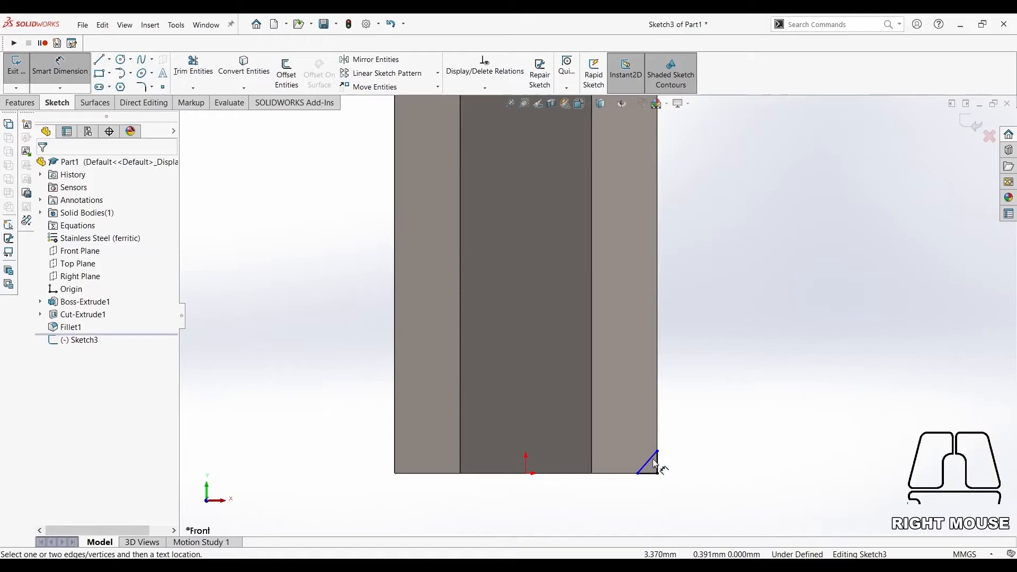
pyautogui.click(647, 466)
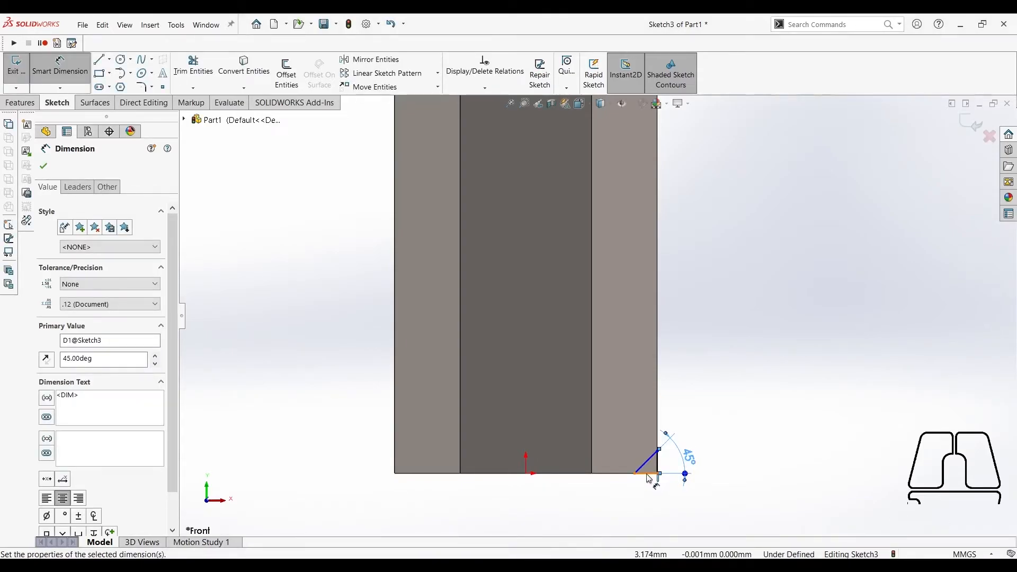
pyautogui.click(644, 476)
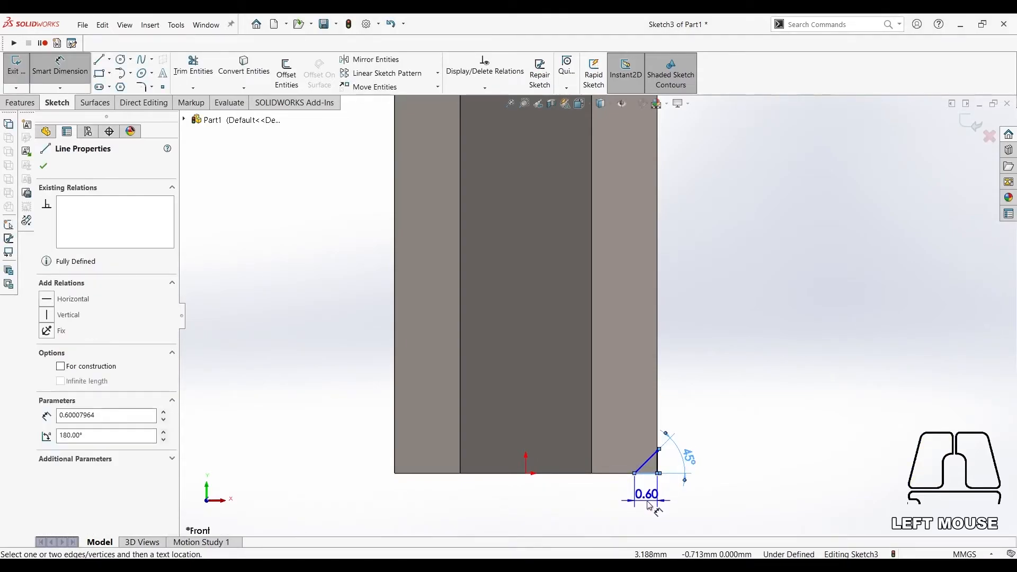
pyautogui.click(646, 494)
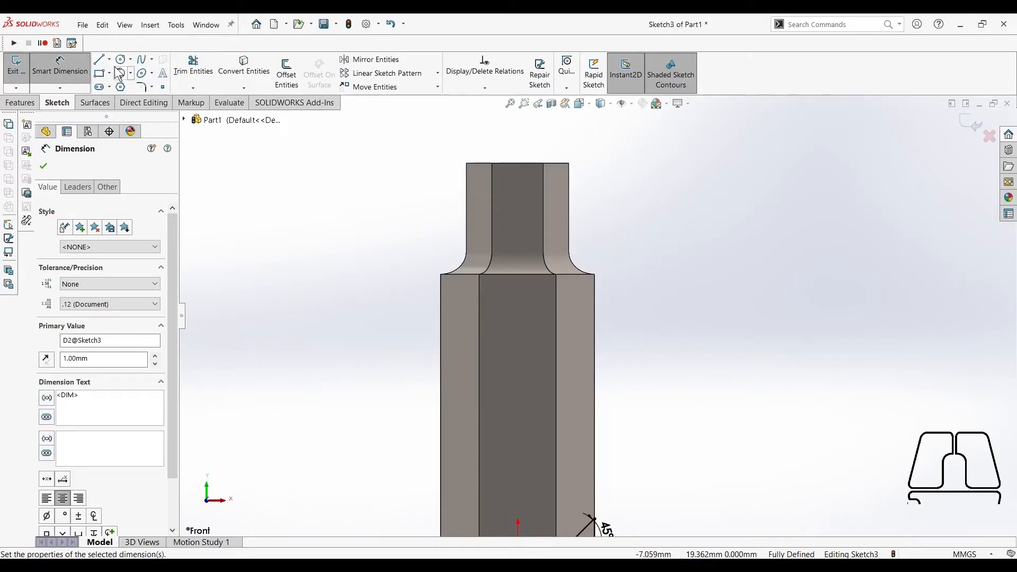
# Draw a diagonal chamfer line across the top corner of the hex tip
pyautogui.click(97, 59)
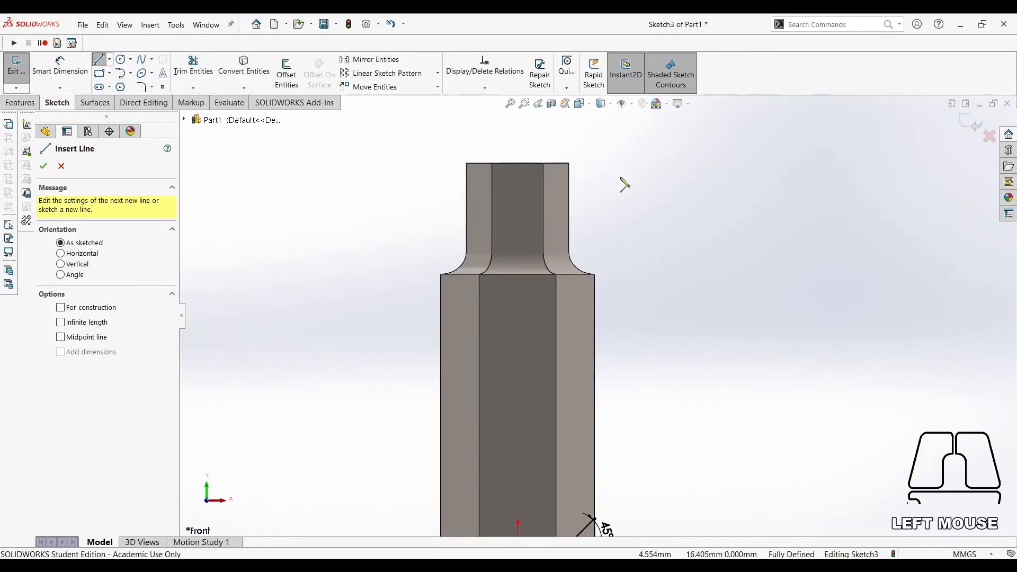
pyautogui.scroll(-3)
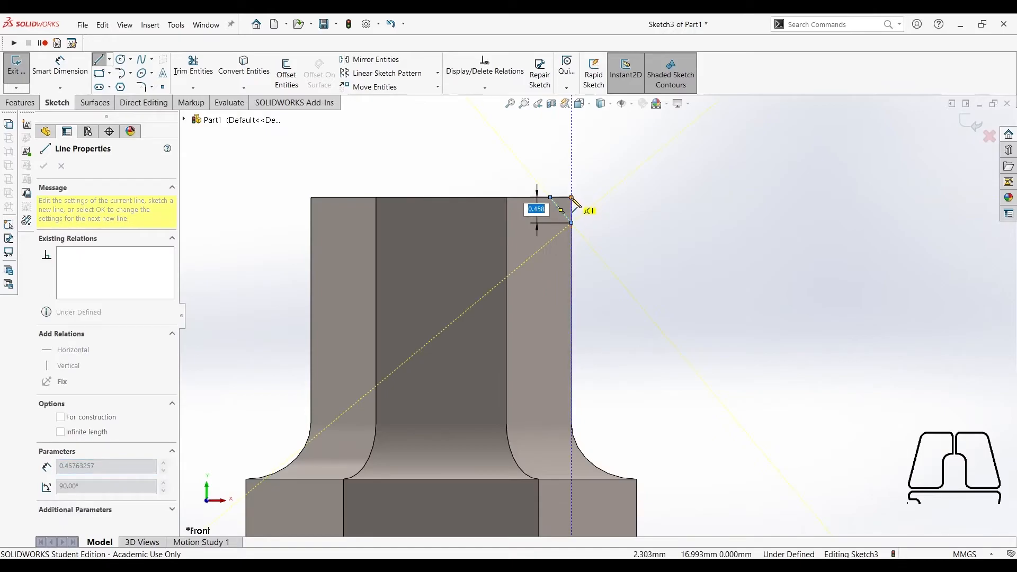
pyautogui.click(571, 199)
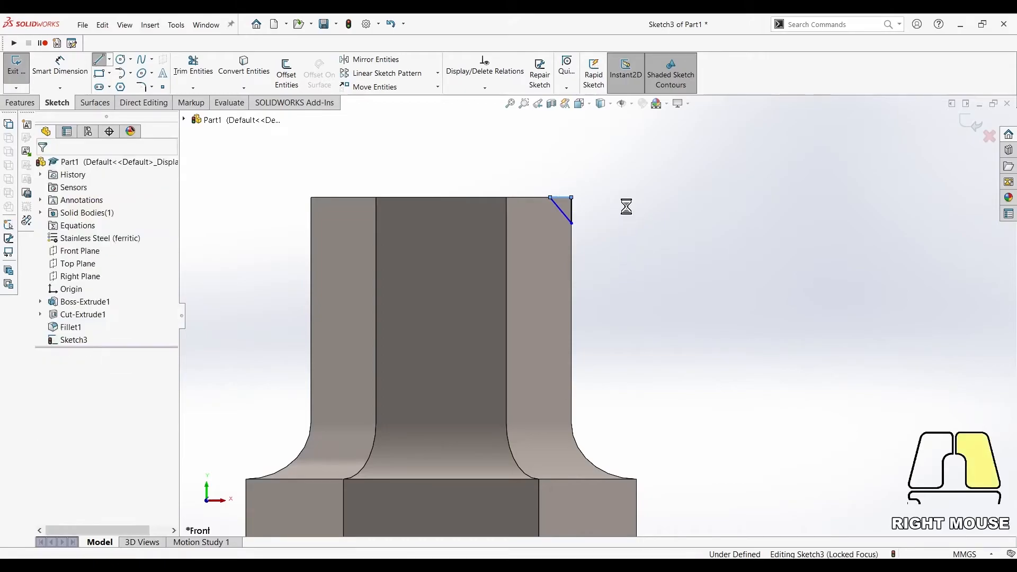
pyautogui.click(59, 71)
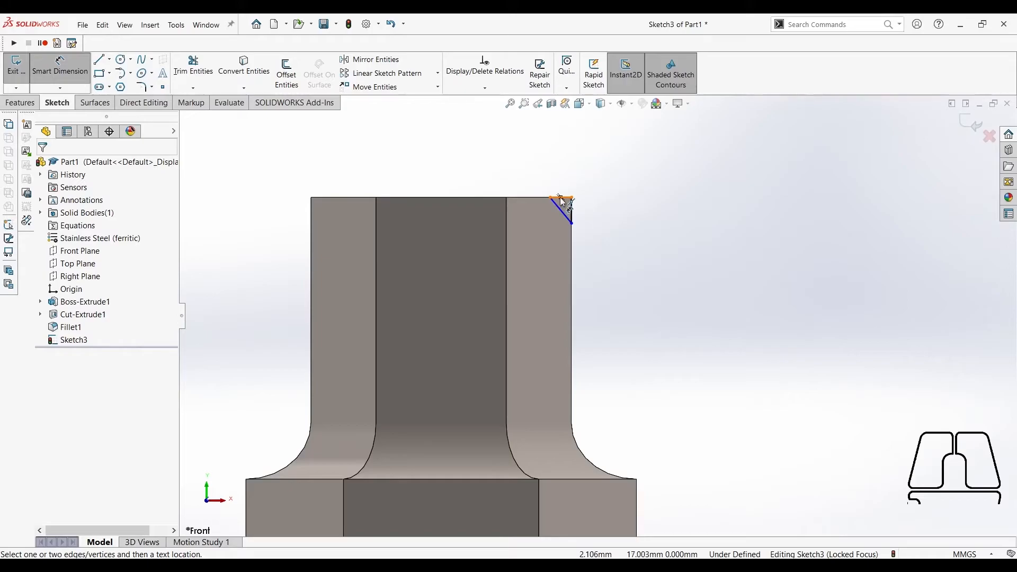
# Dimension the top chamfer line to 45° and 0.50 mm so the sketch is fully defined
pyautogui.click(566, 209)
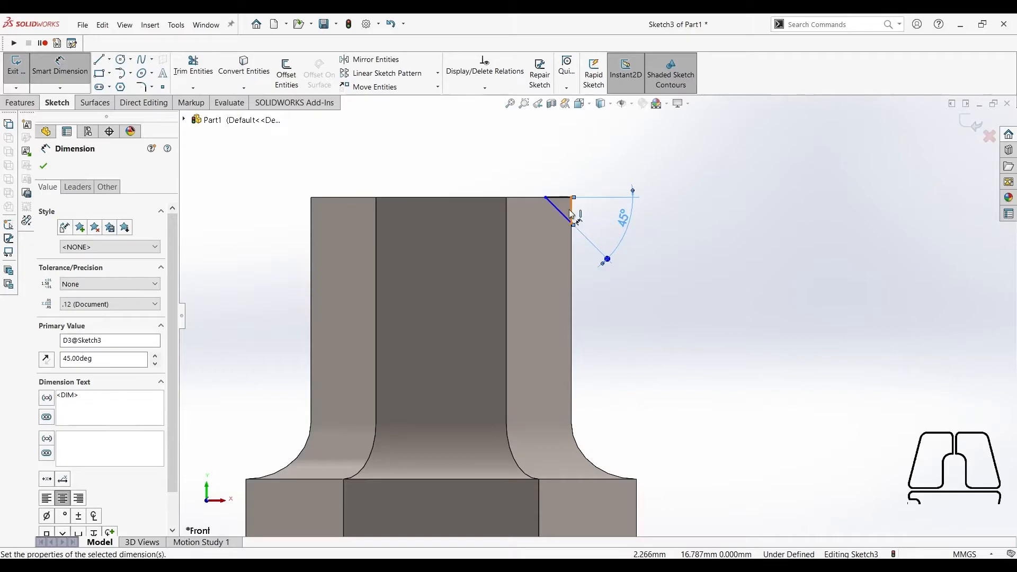
pyautogui.click(568, 214)
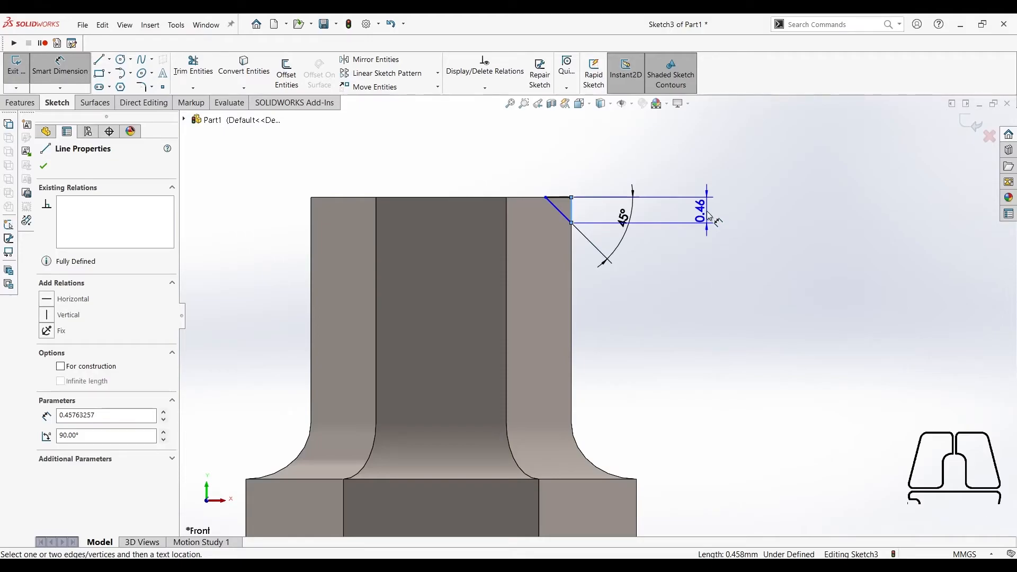
pyautogui.click(698, 215)
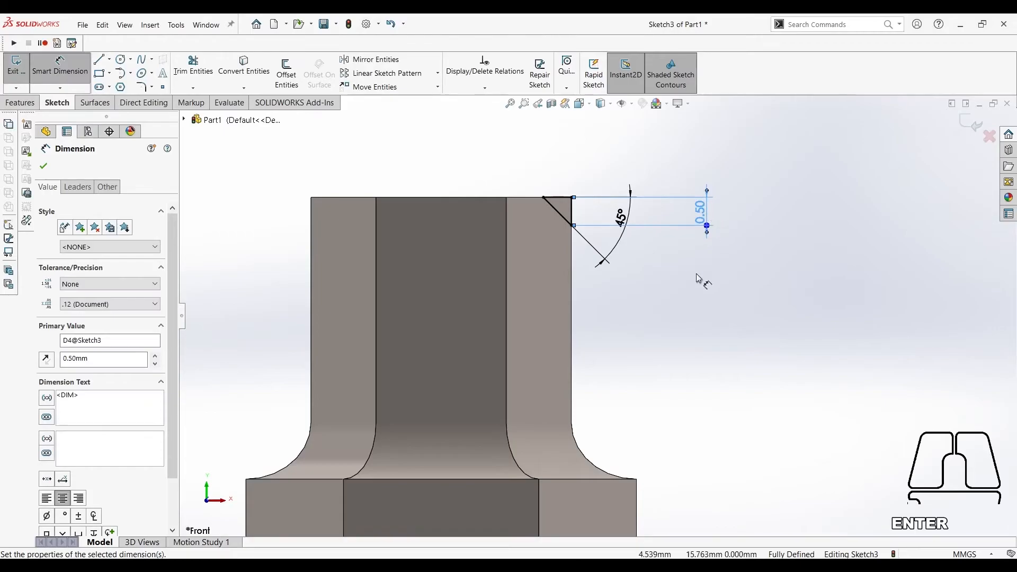
pyautogui.scroll(-3)
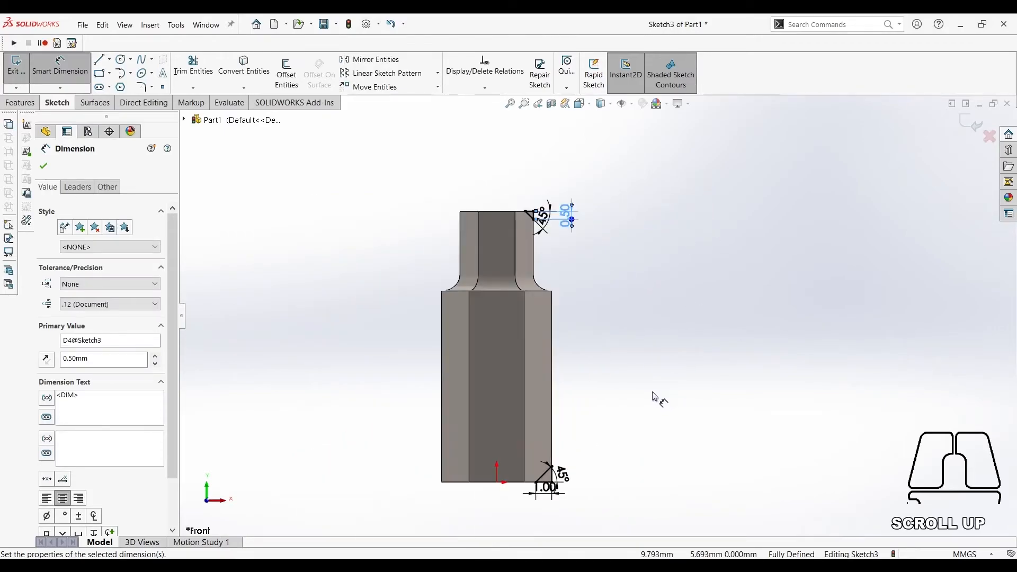
# Draw a circle beside the shank, dimension it 4.00 and 4.50 mm, and make it tangent to the fillet arc
pyautogui.click(121, 60)
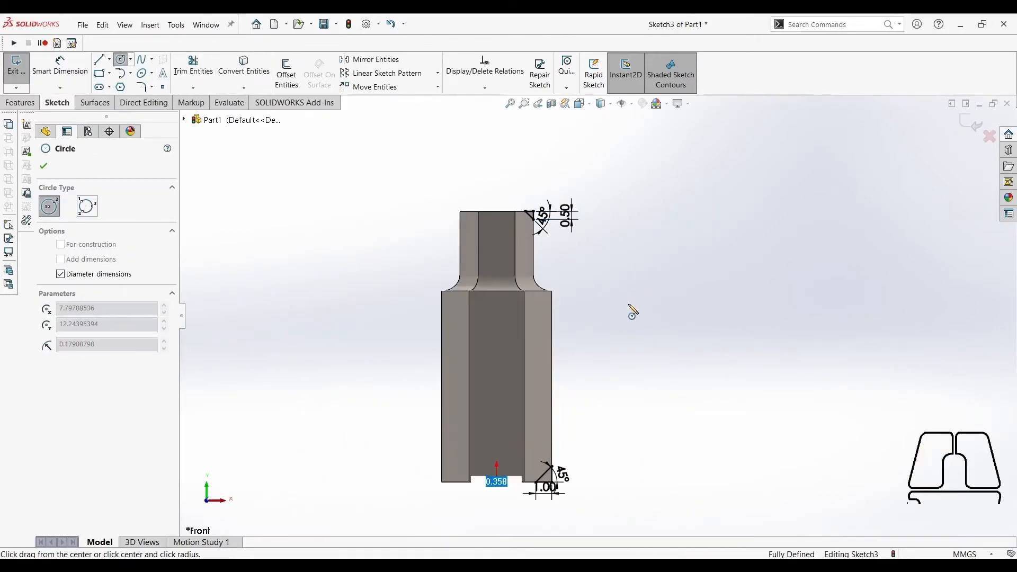
pyautogui.moveTo(619, 288); pyautogui.dragTo(654, 347)
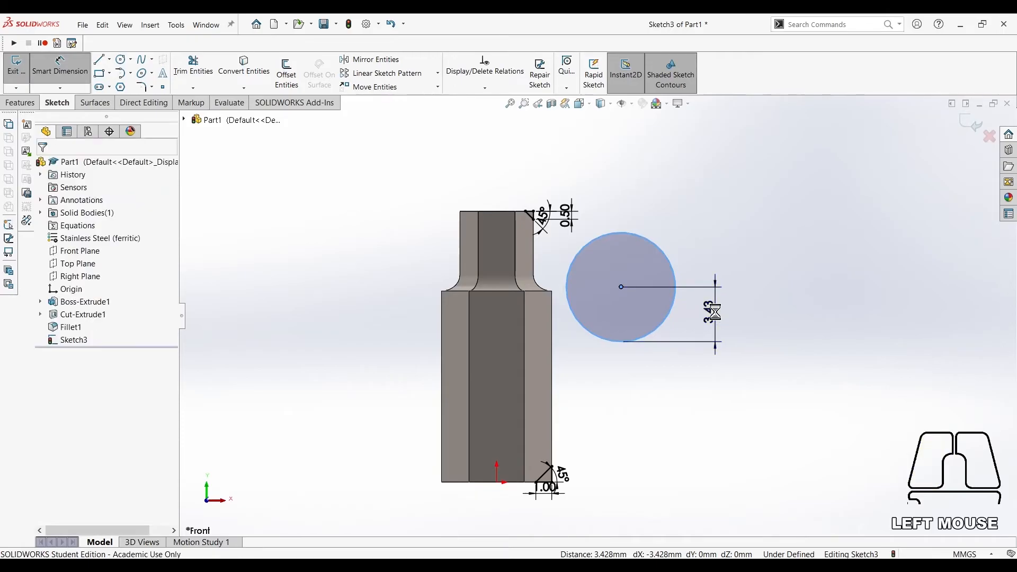
pyautogui.click(713, 313)
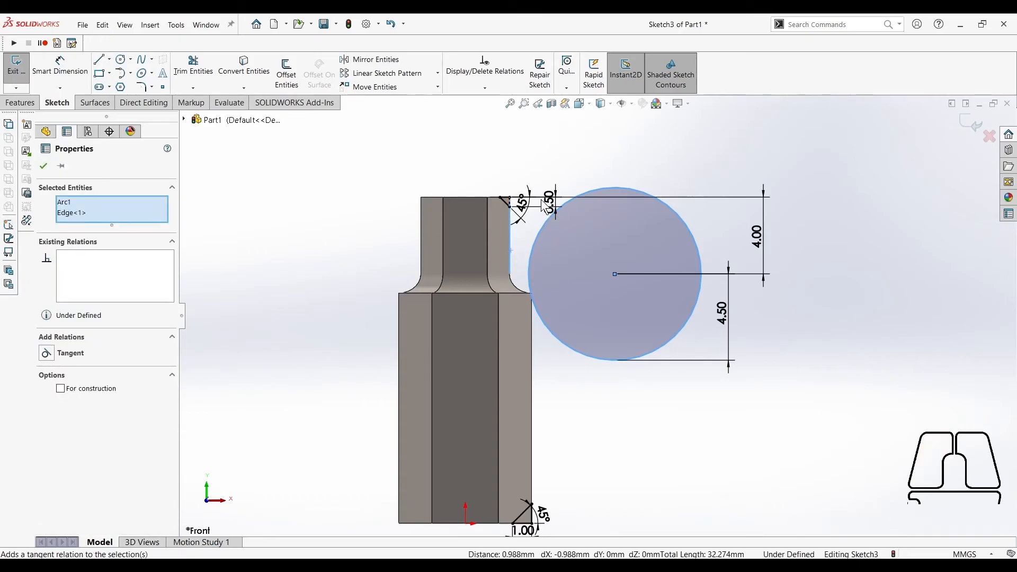
pyautogui.click(62, 353)
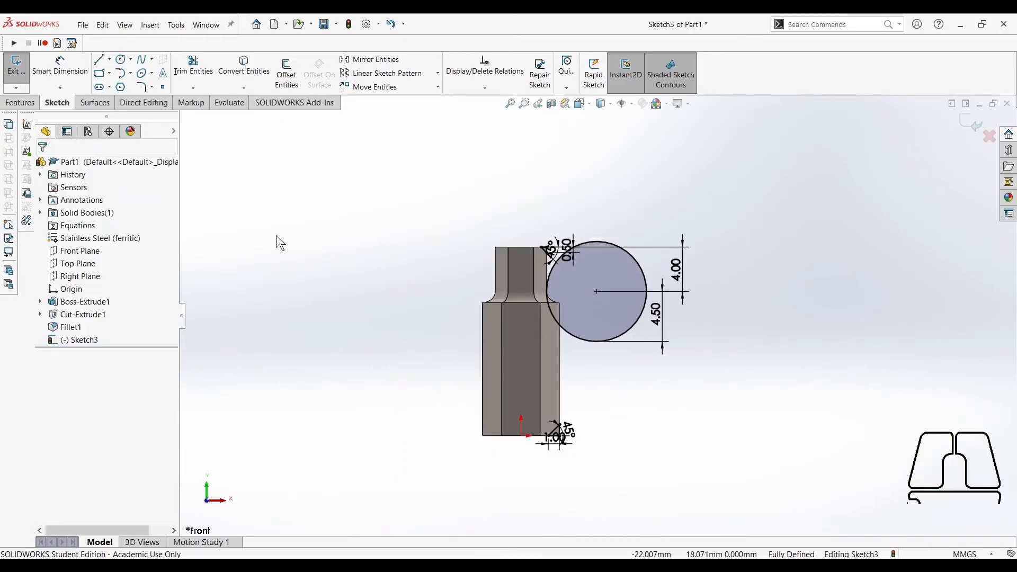
# Draw a vertical centerline through the origin along the bit's axis
pyautogui.click(97, 59)
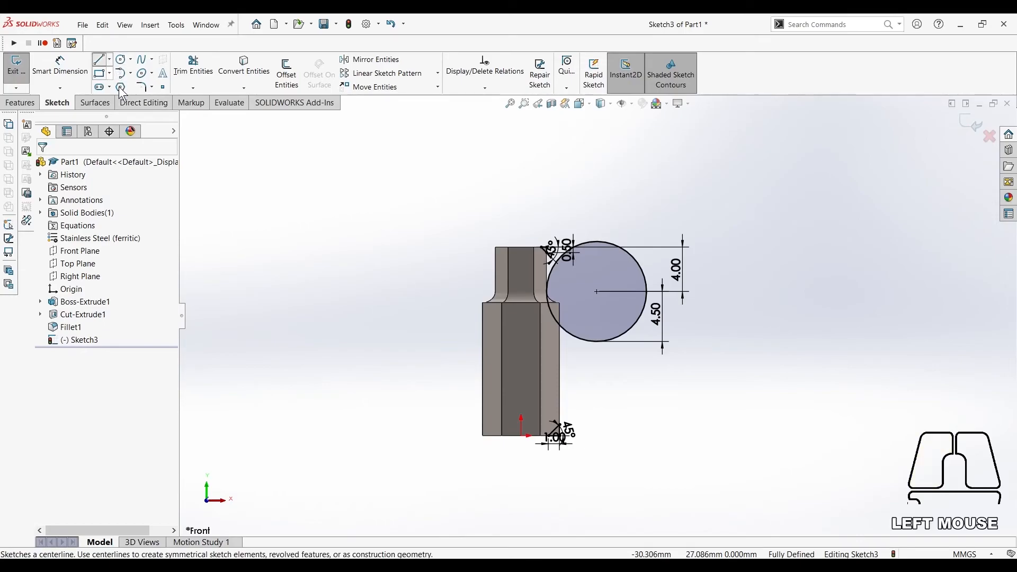
pyautogui.click(120, 87)
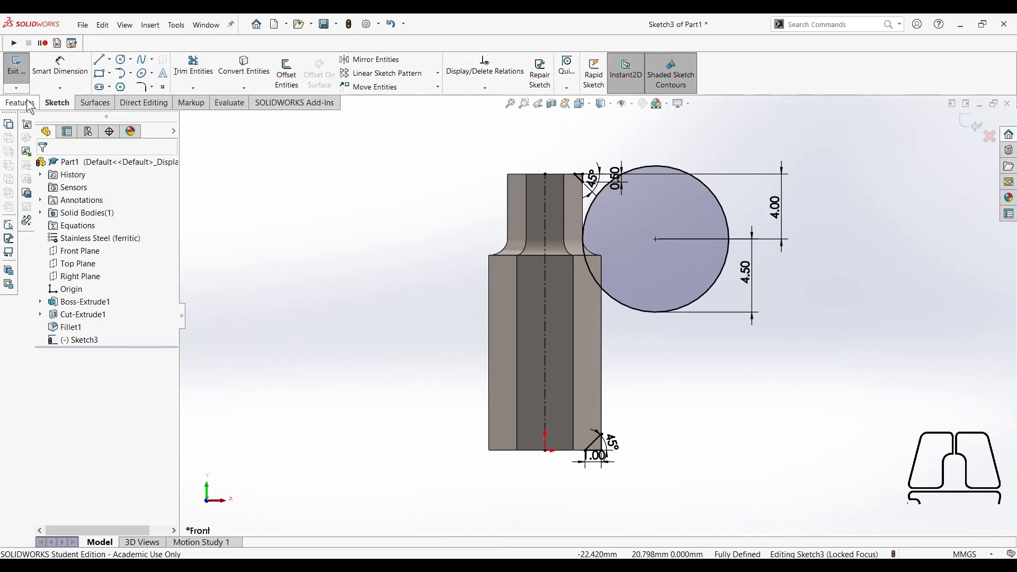
# Start a 360° Revolved Cut of the circle about the centerline
pyautogui.click(18, 103)
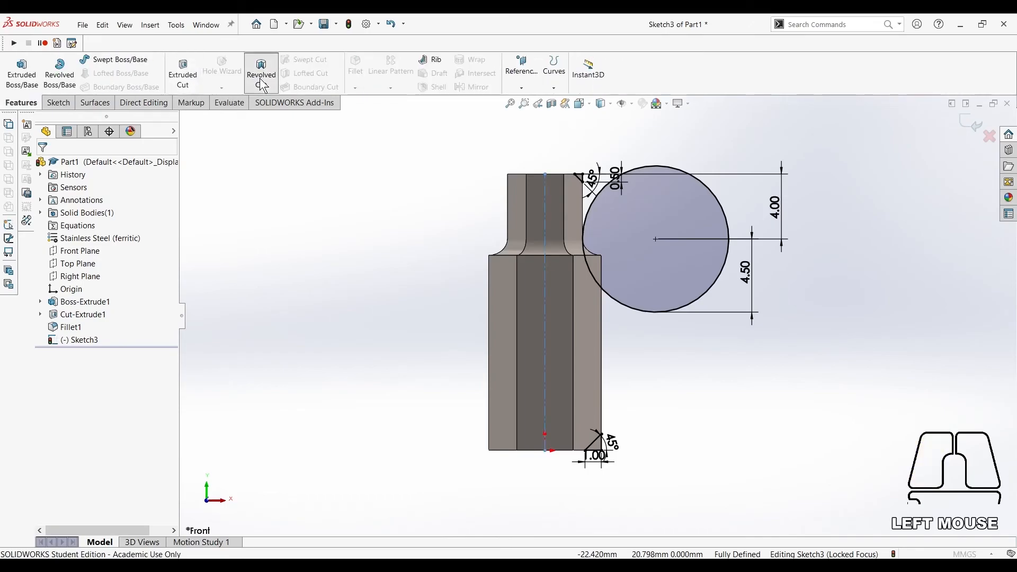
pyautogui.click(261, 72)
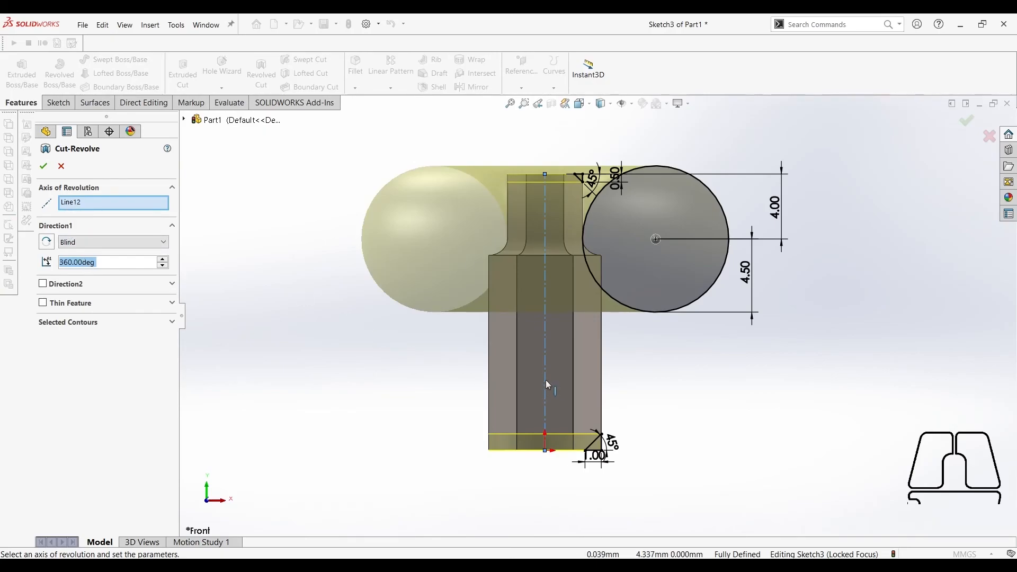
pyautogui.moveTo(381, 366)
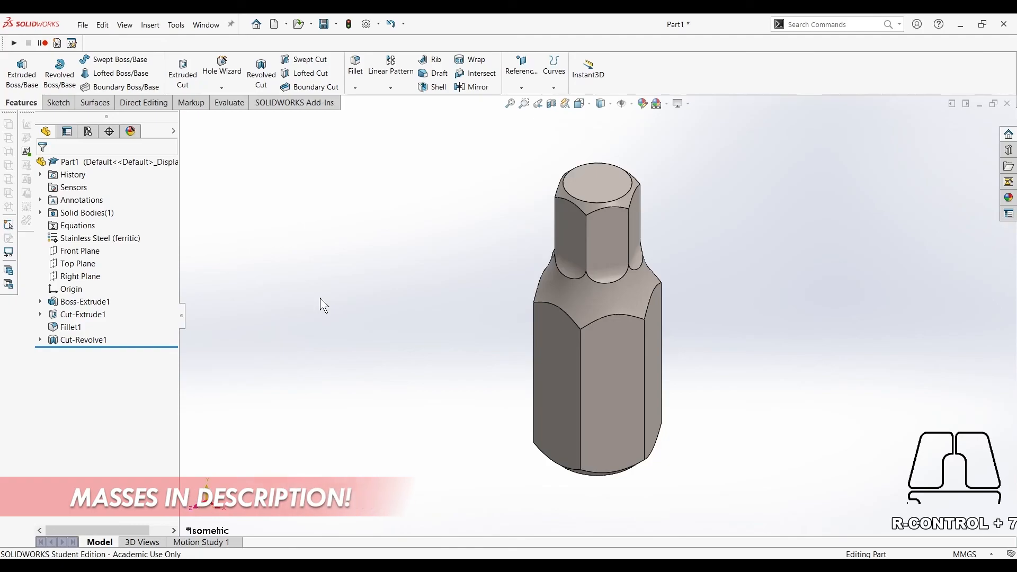
pyautogui.moveTo(256, 180)
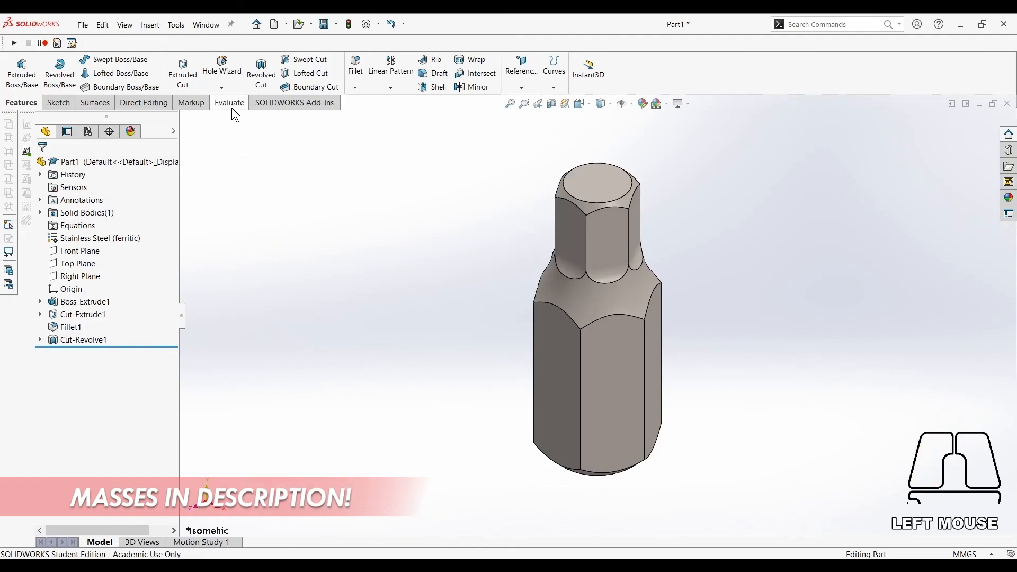
# Run Mass Properties, reading 3.334 g mass and 427.485 mm³ volume
pyautogui.click(229, 102)
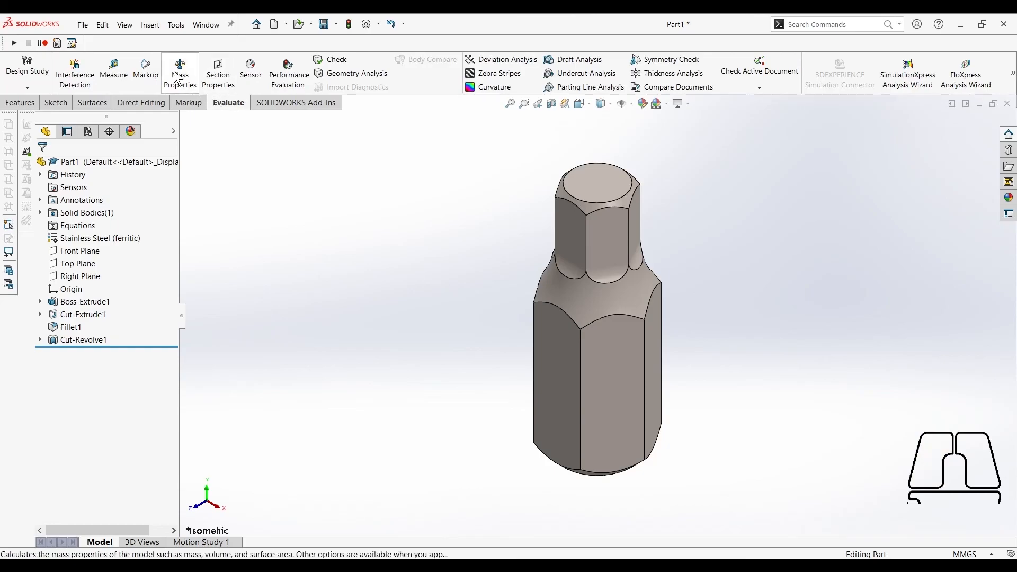
pyautogui.click(179, 65)
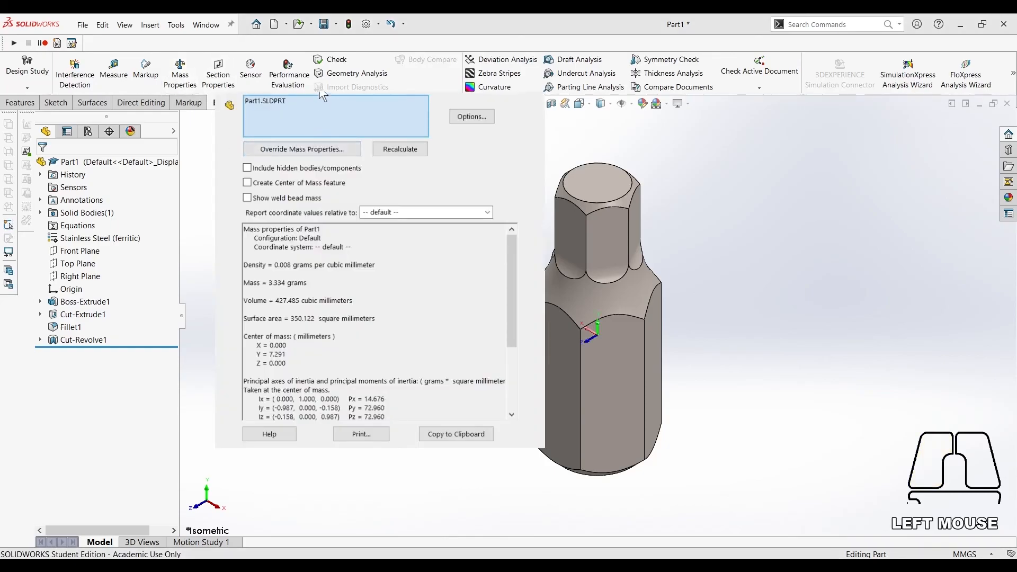